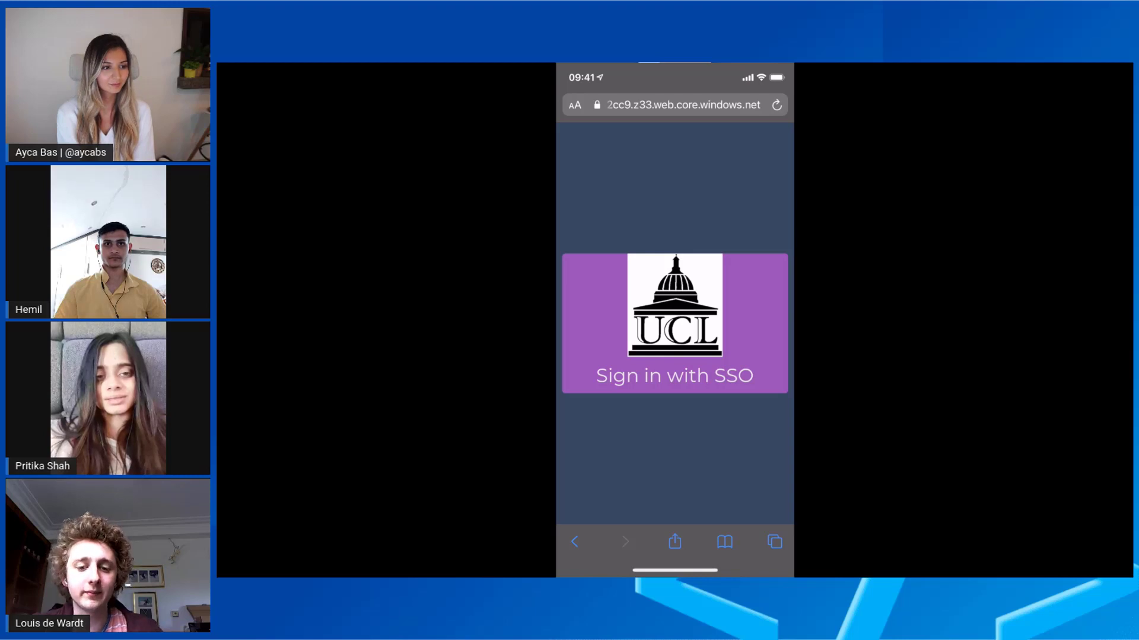
Sign in through UCL single sign-on, then go to the settings page
left_click(673, 376)
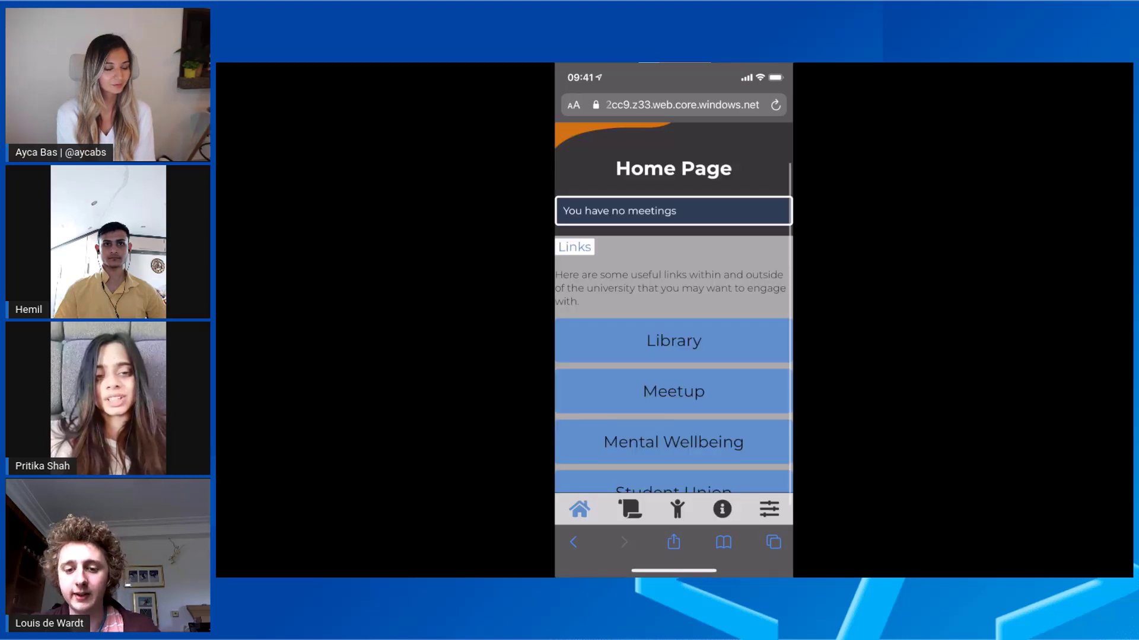
left_click(769, 509)
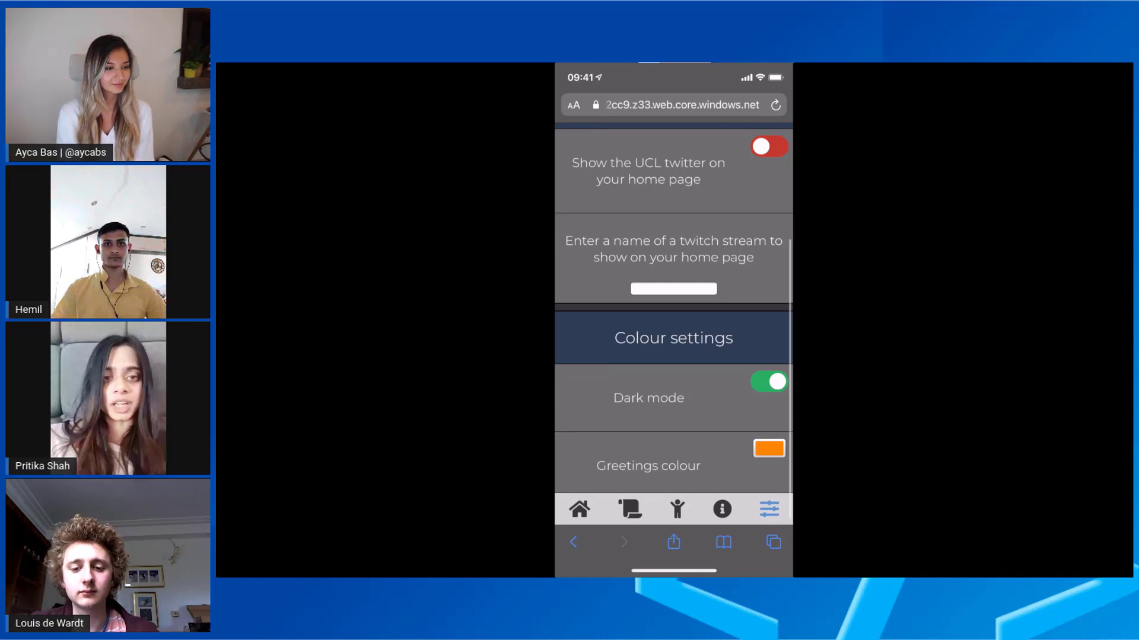
Switch dark mode off and change the greeting colour from orange to green
left_click(767, 381)
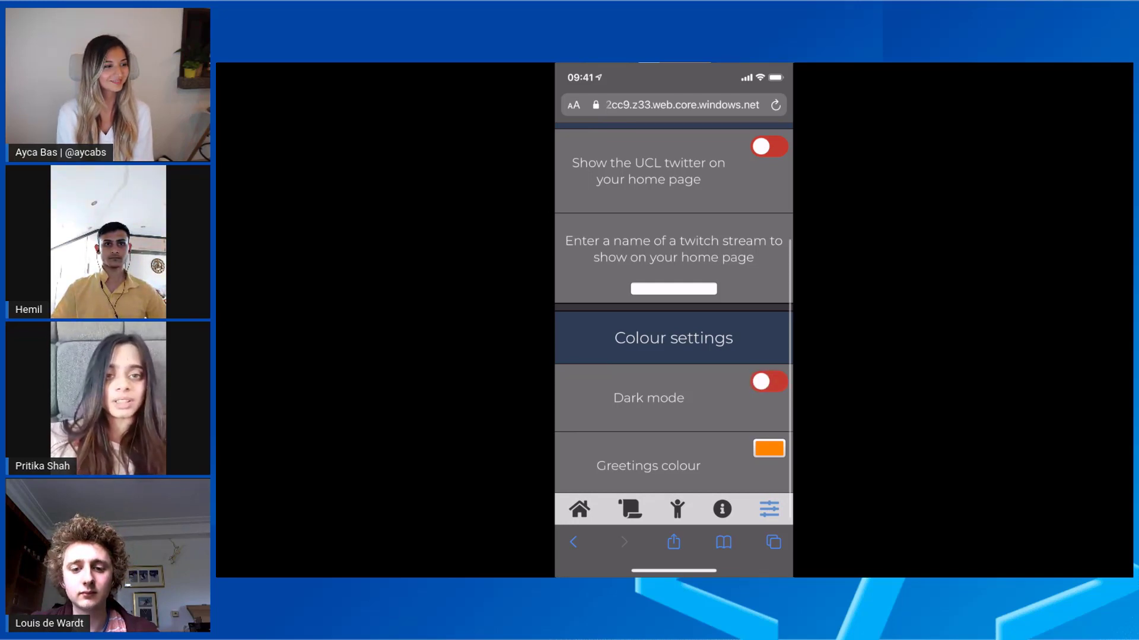
scroll("down", 3)
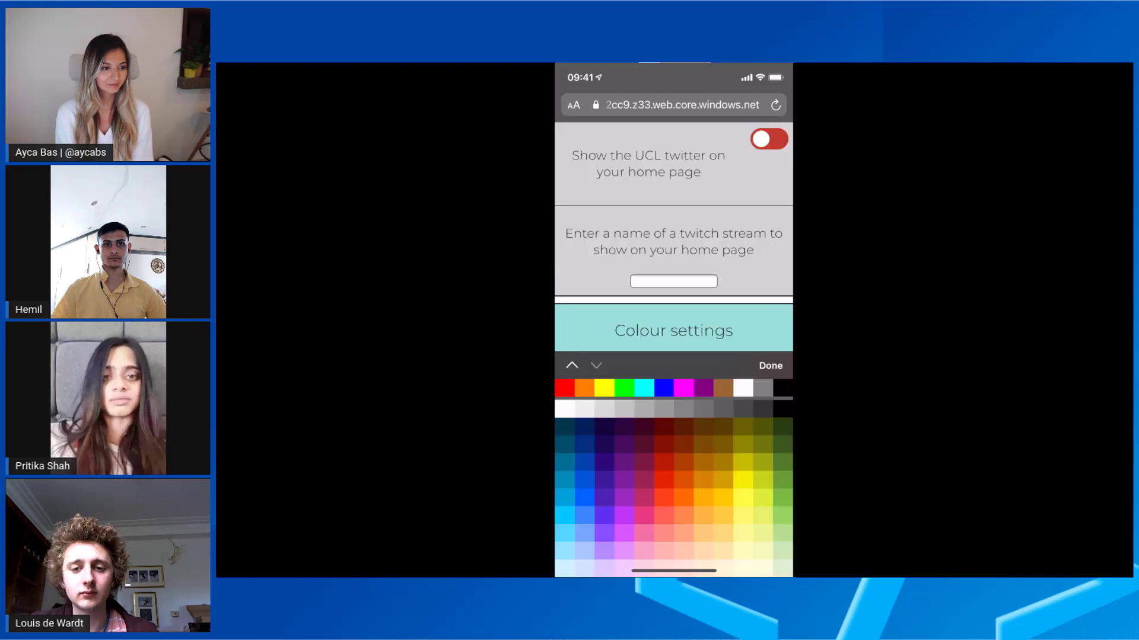
left_click(769, 365)
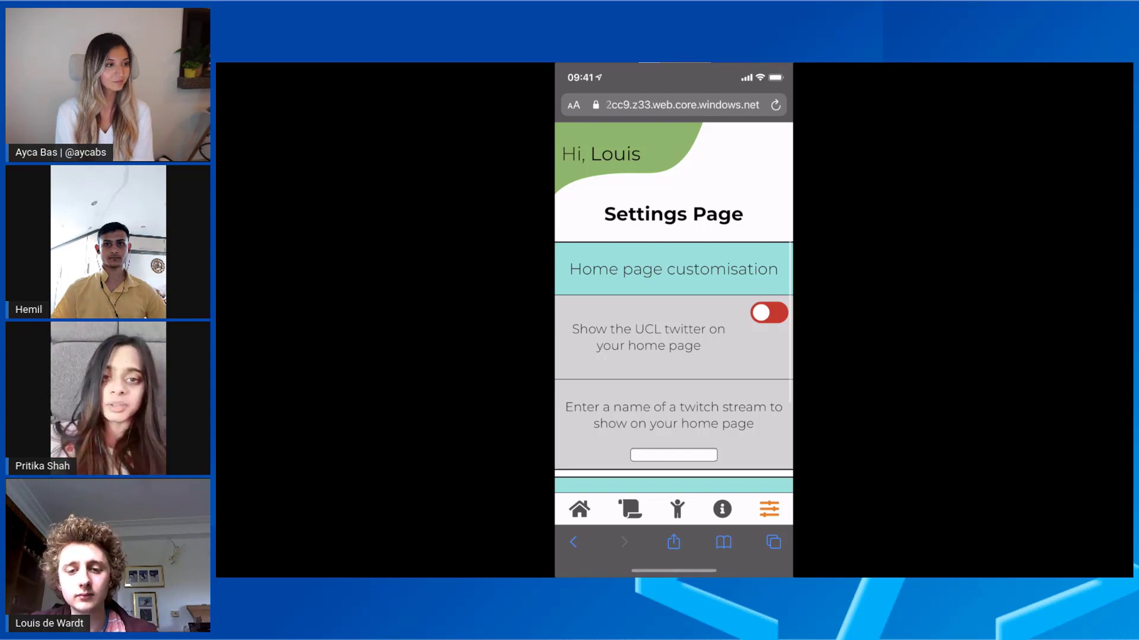
Toggle the UCL Twitter option, enter MicrosoftDeveloper as the Twitch stream, and view it on Home
scroll("down", 3)
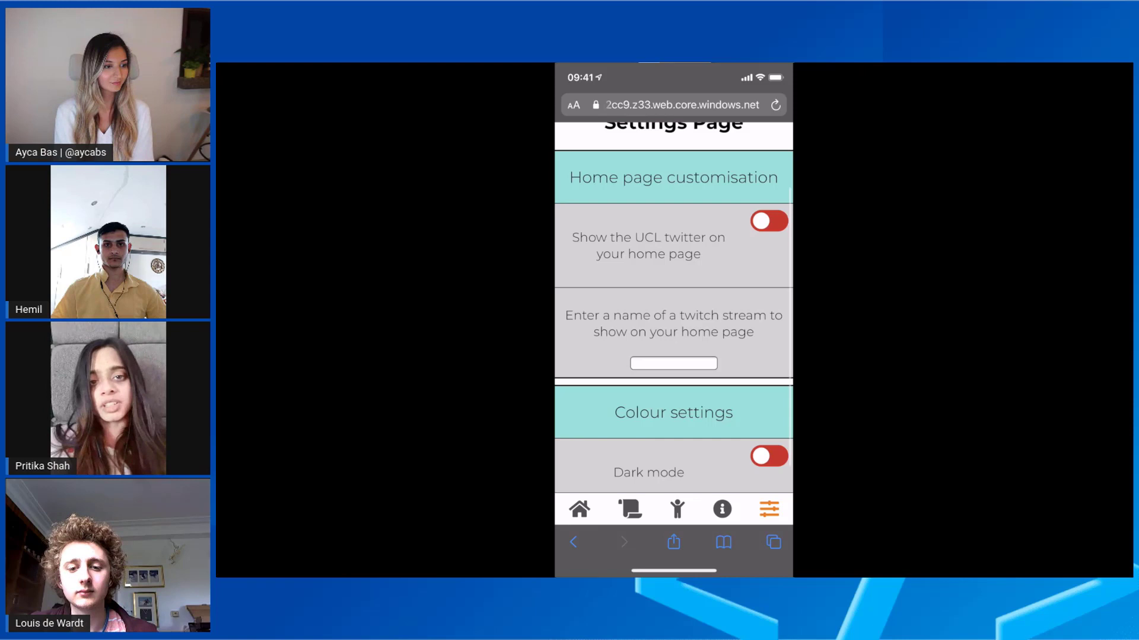
left_click(577, 508)
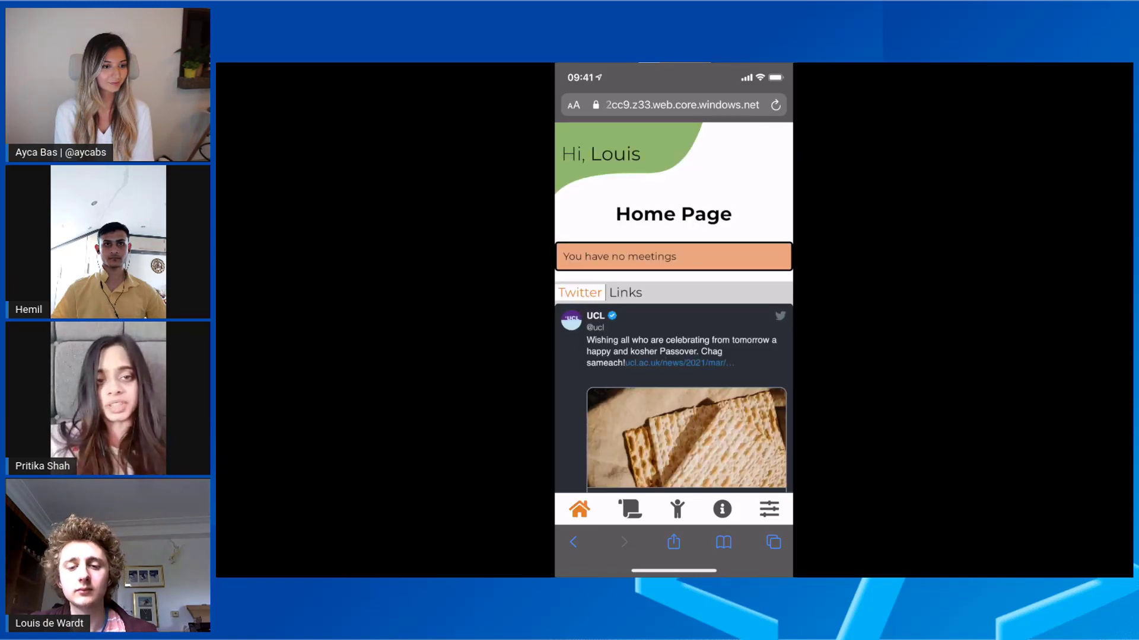
type("Microsoftdeveloper")
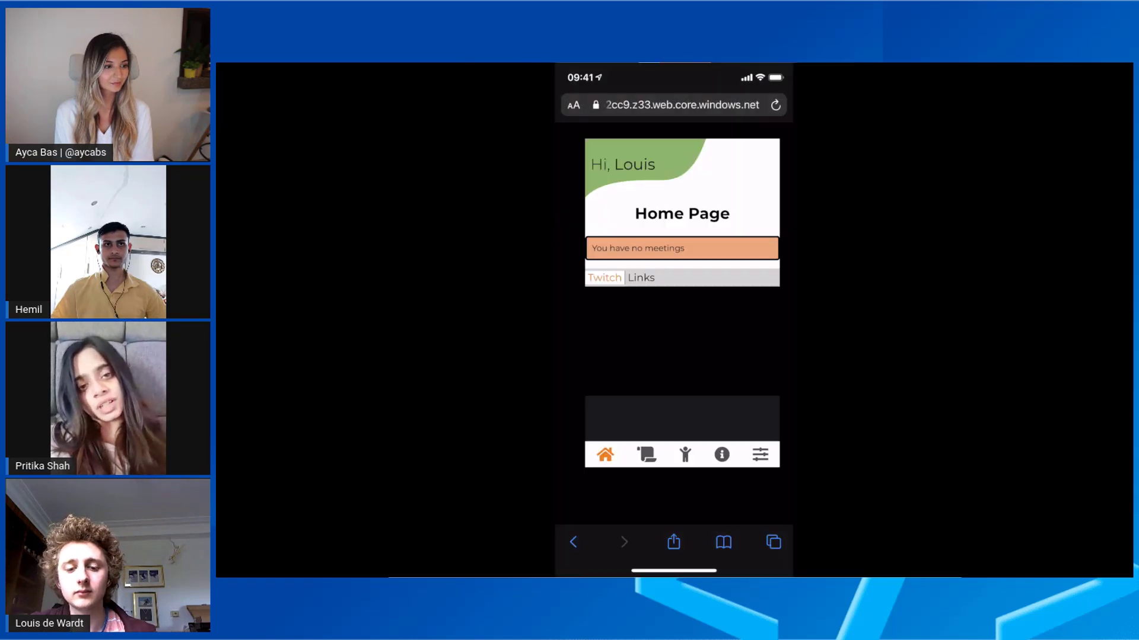
left_click(604, 277)
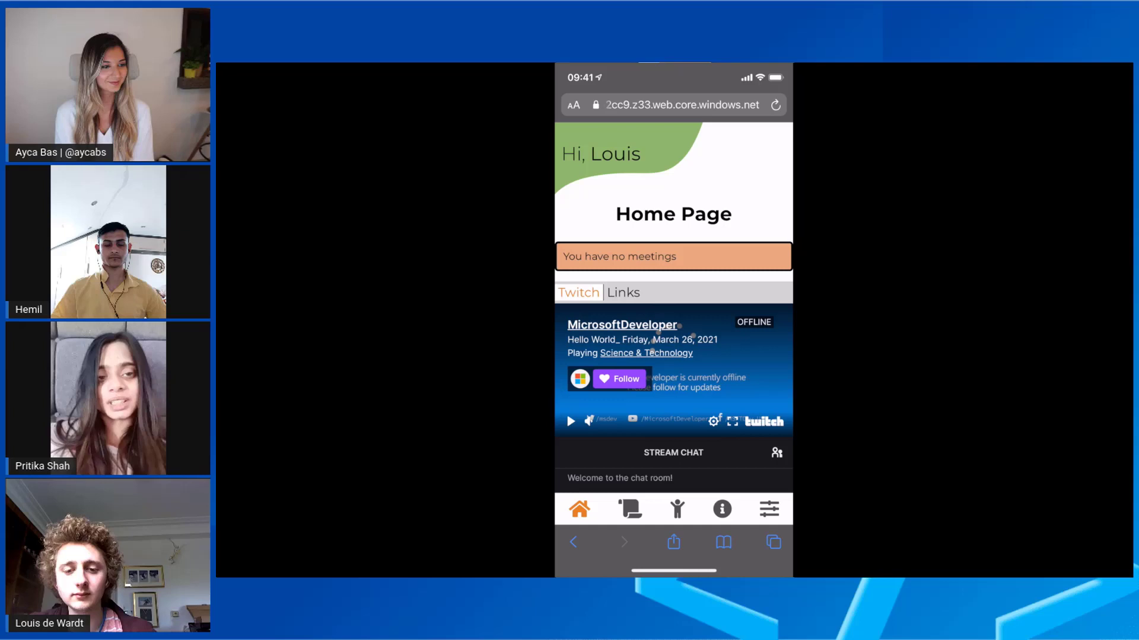
scroll("down", 3)
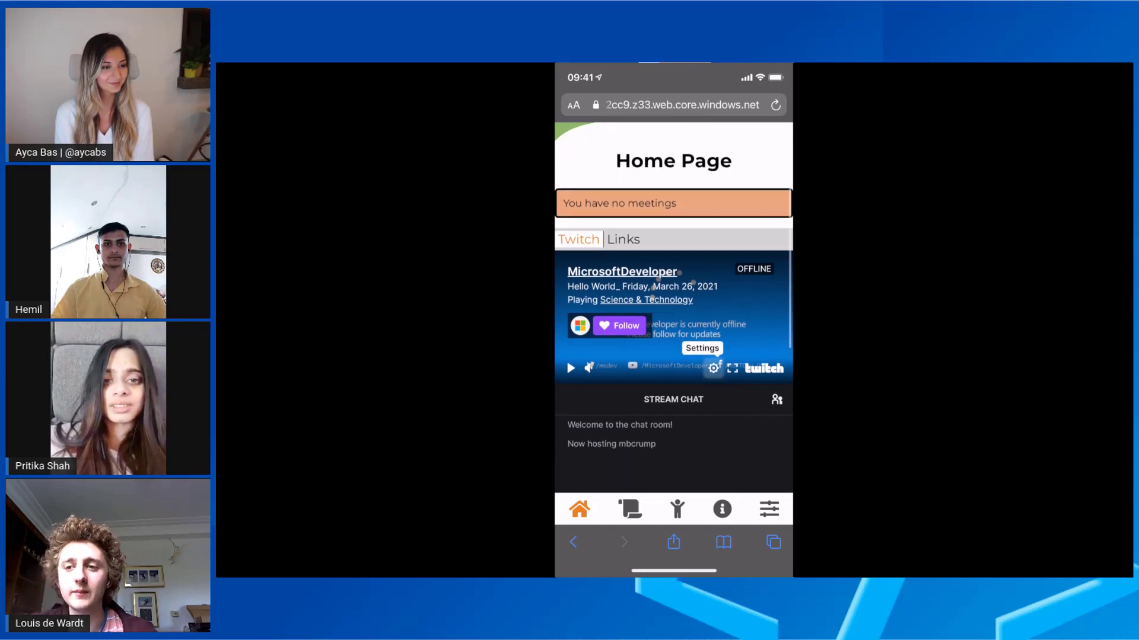
Start 2FA setup and save the secret in the authenticator as 'resourcium'
left_click(629, 508)
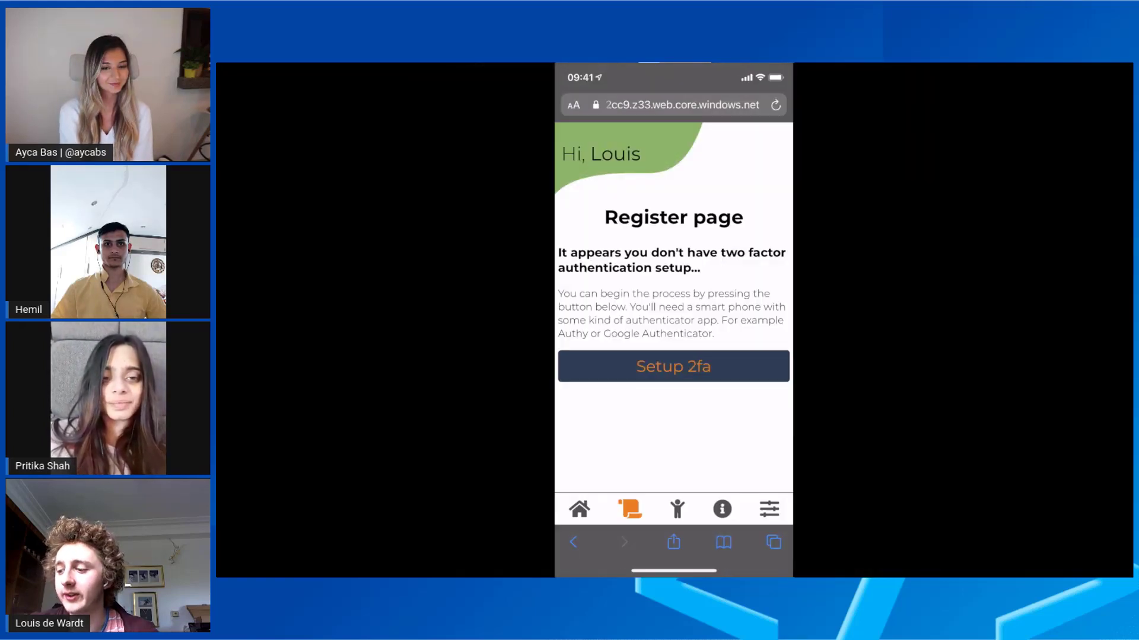
left_click(672, 366)
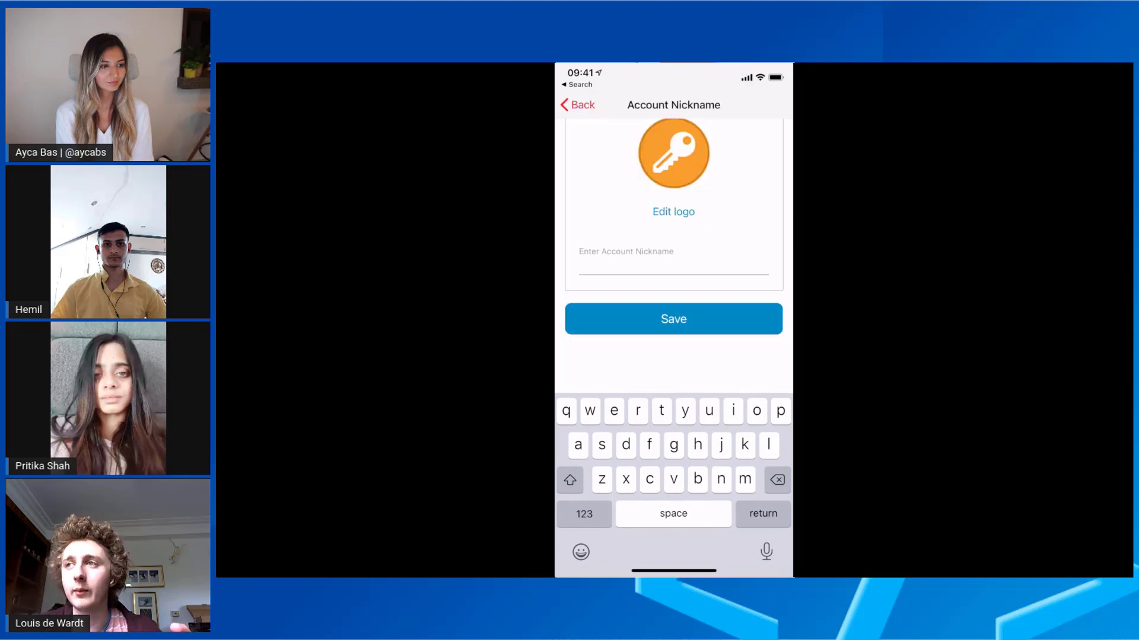
type("resourcium")
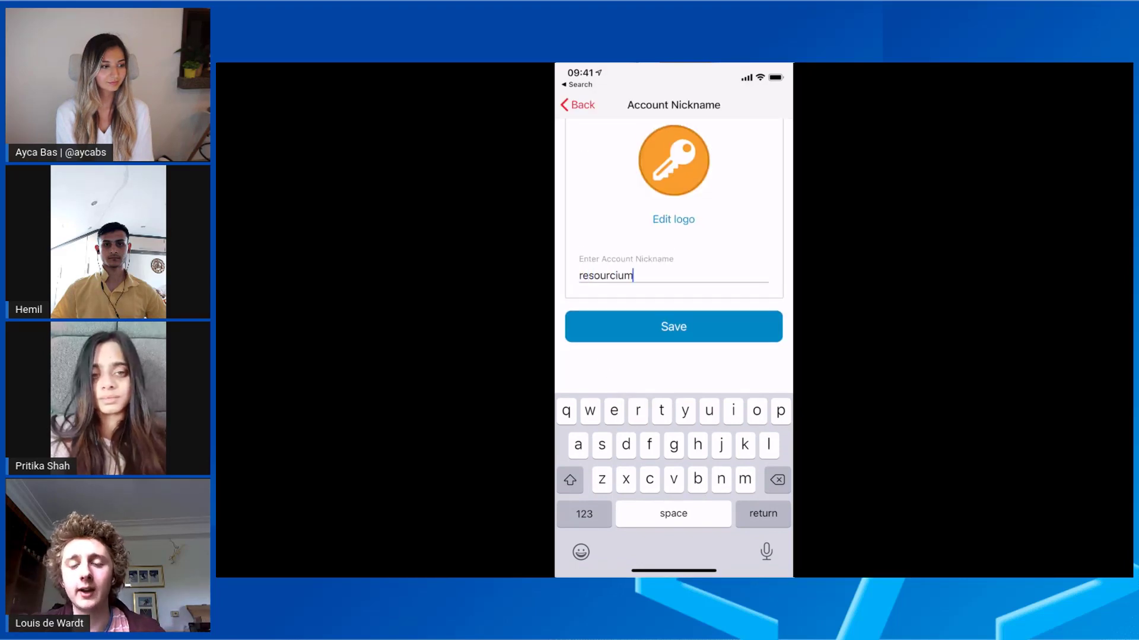
left_click(672, 326)
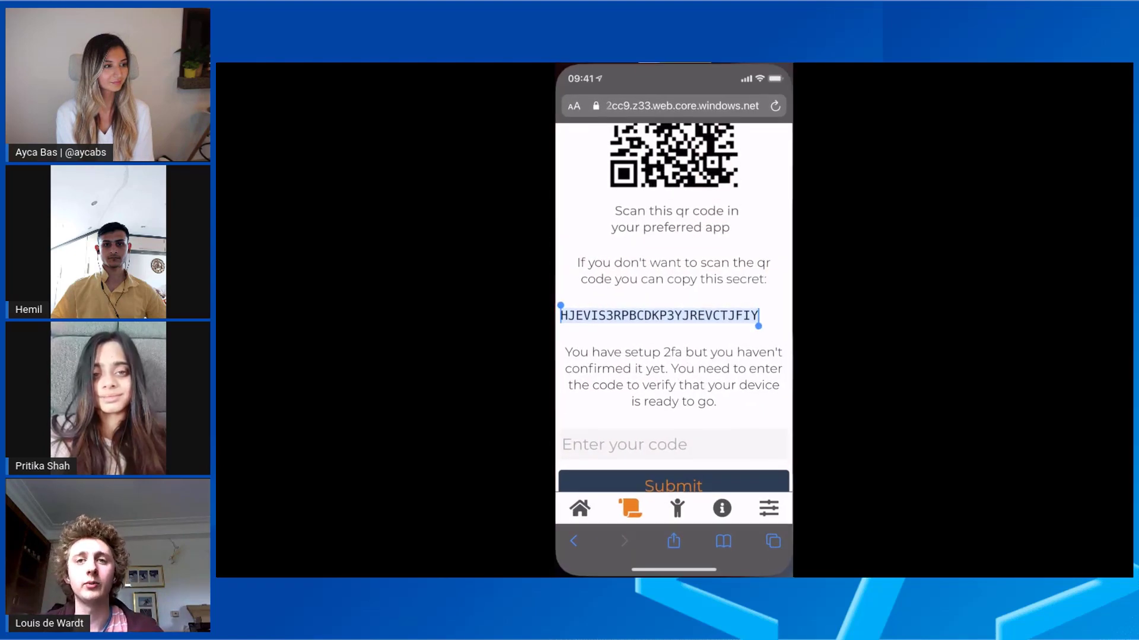
left_click(672, 445)
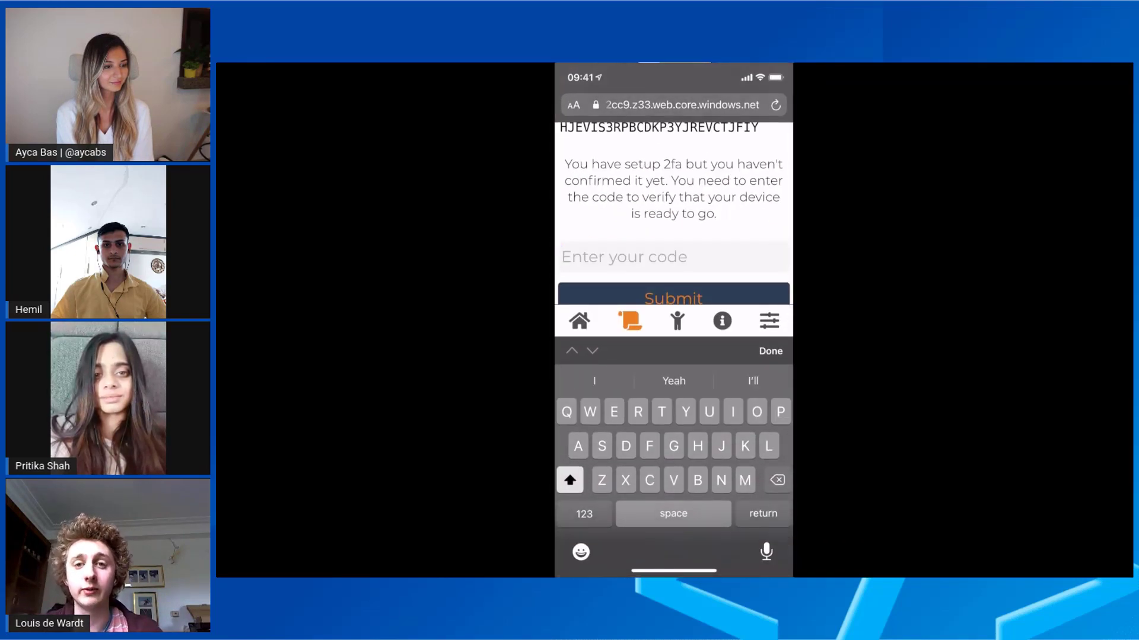
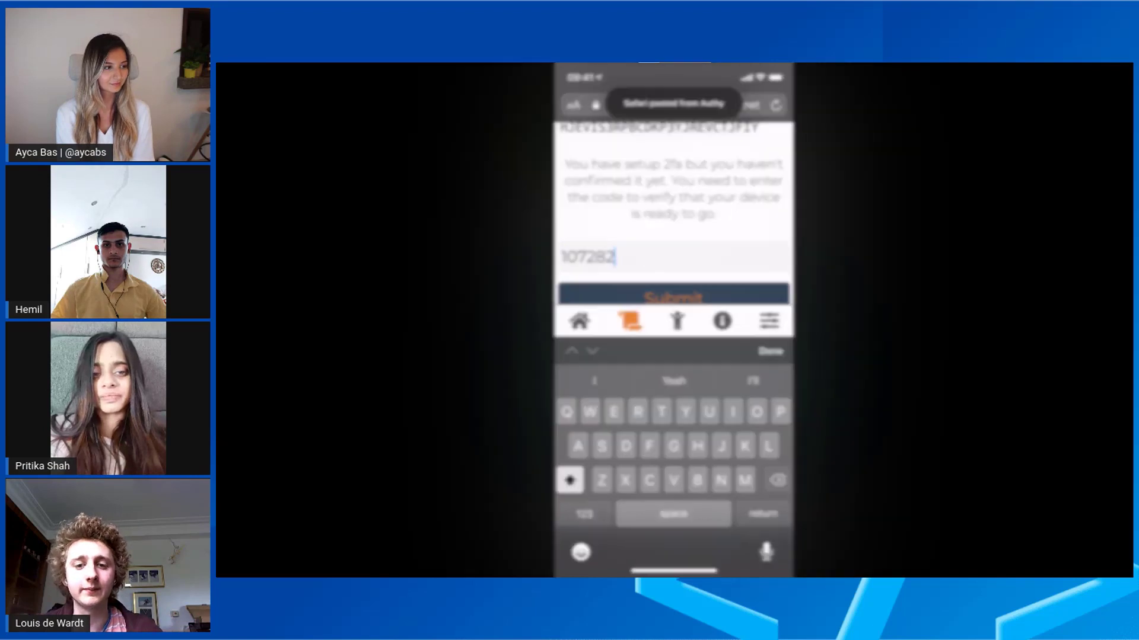
left_click(672, 295)
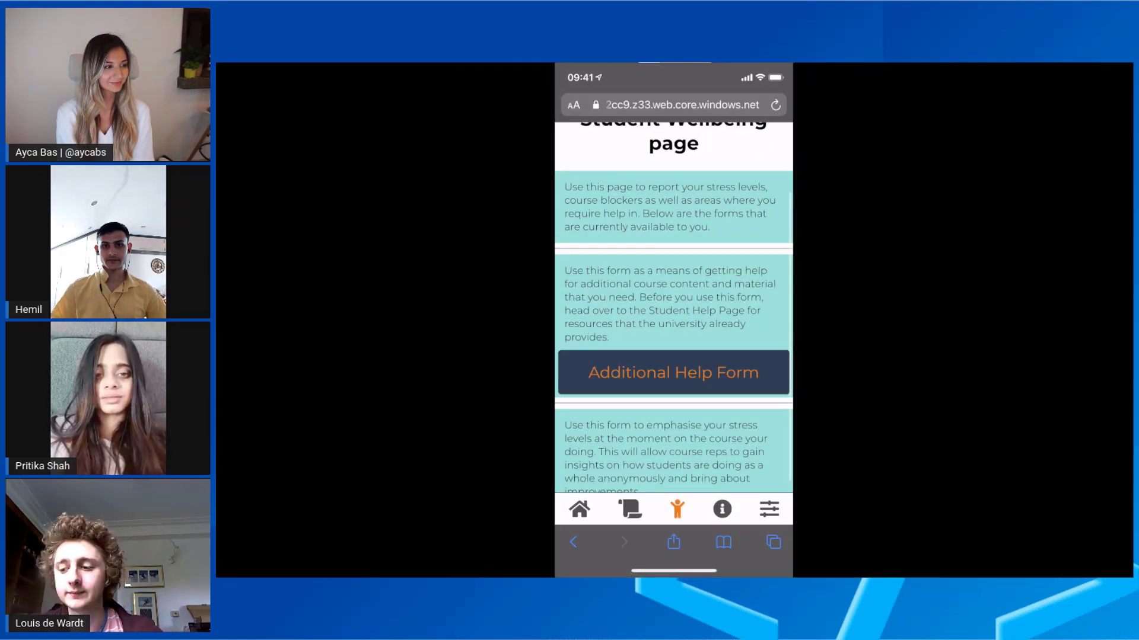
Answer the Additional Help Form with G400, Coursework and Term 2
scroll("down", 3)
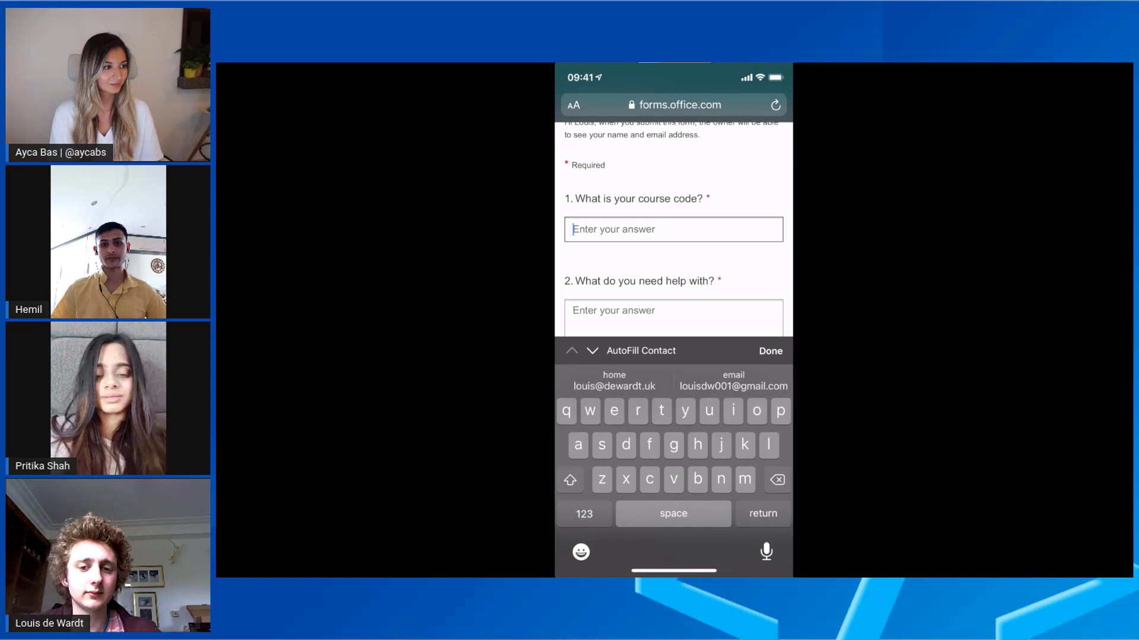
type("G400")
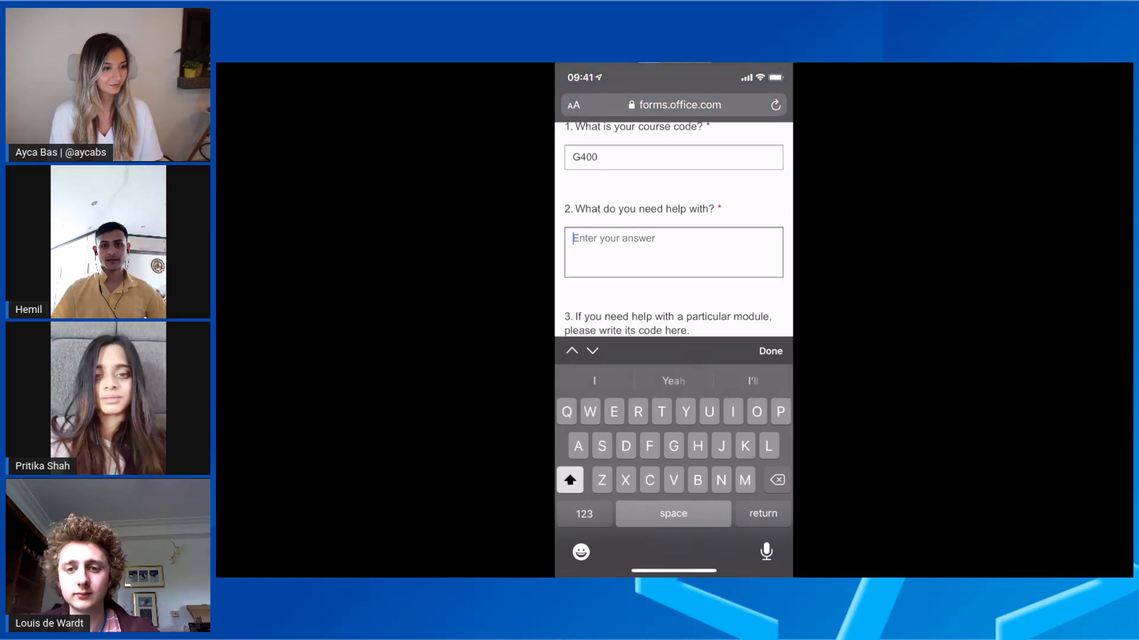
type("Coursework")
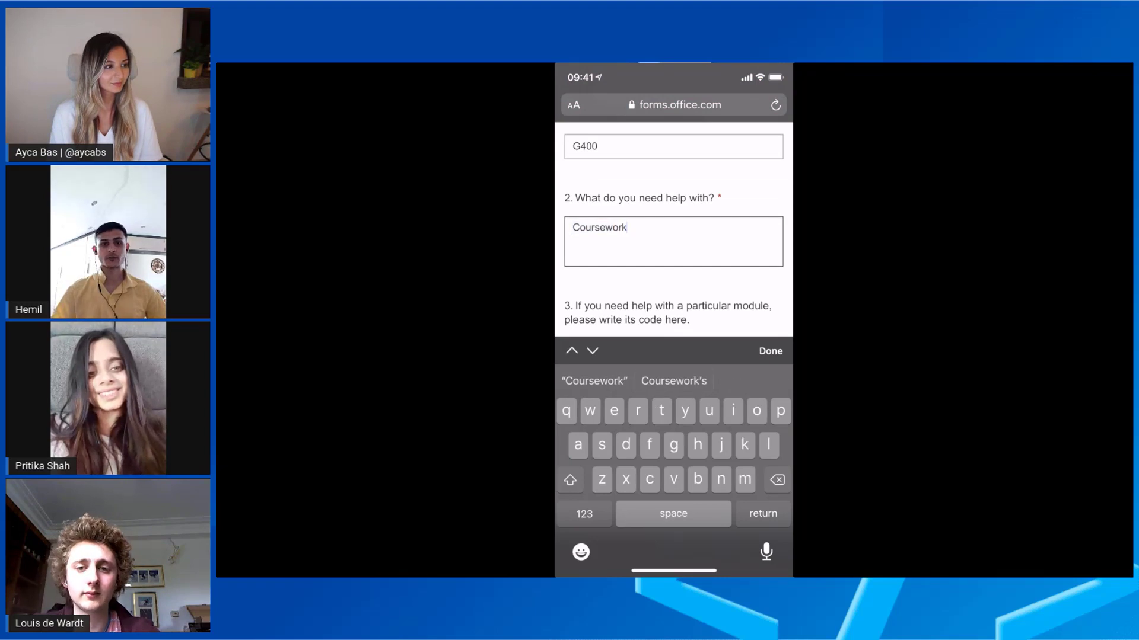
scroll("down", 3)
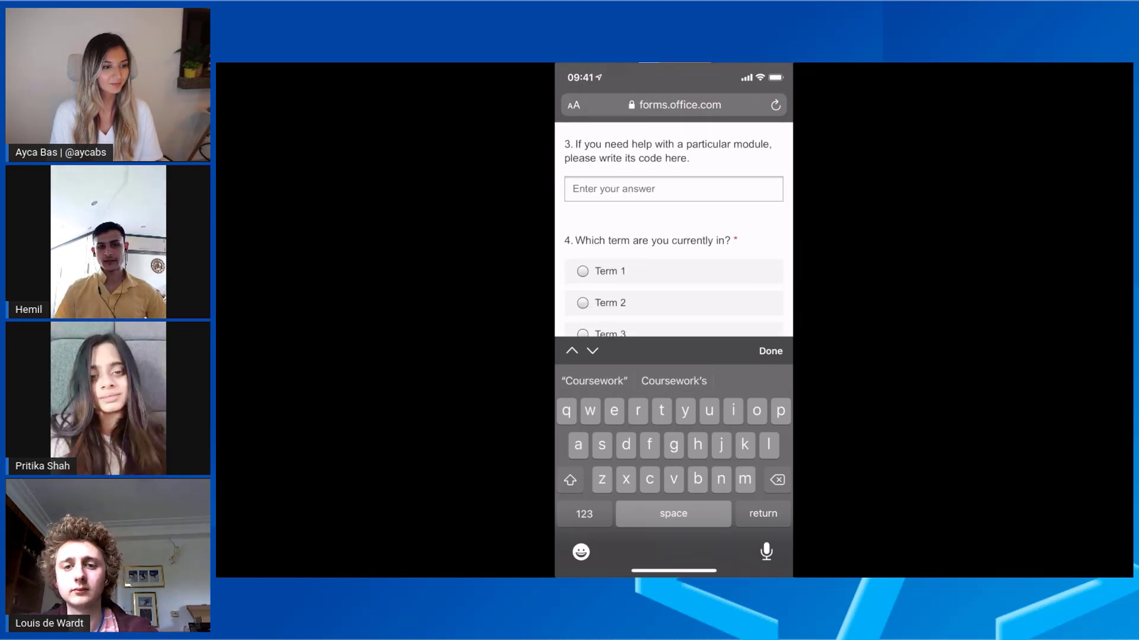
left_click(609, 440)
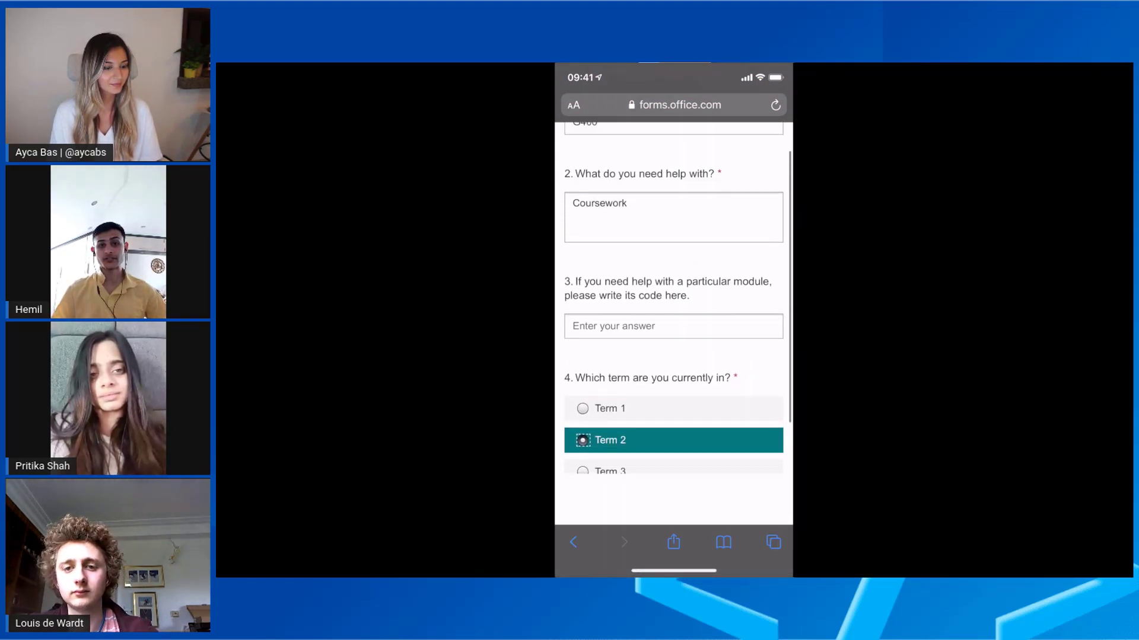
scroll("down", 3)
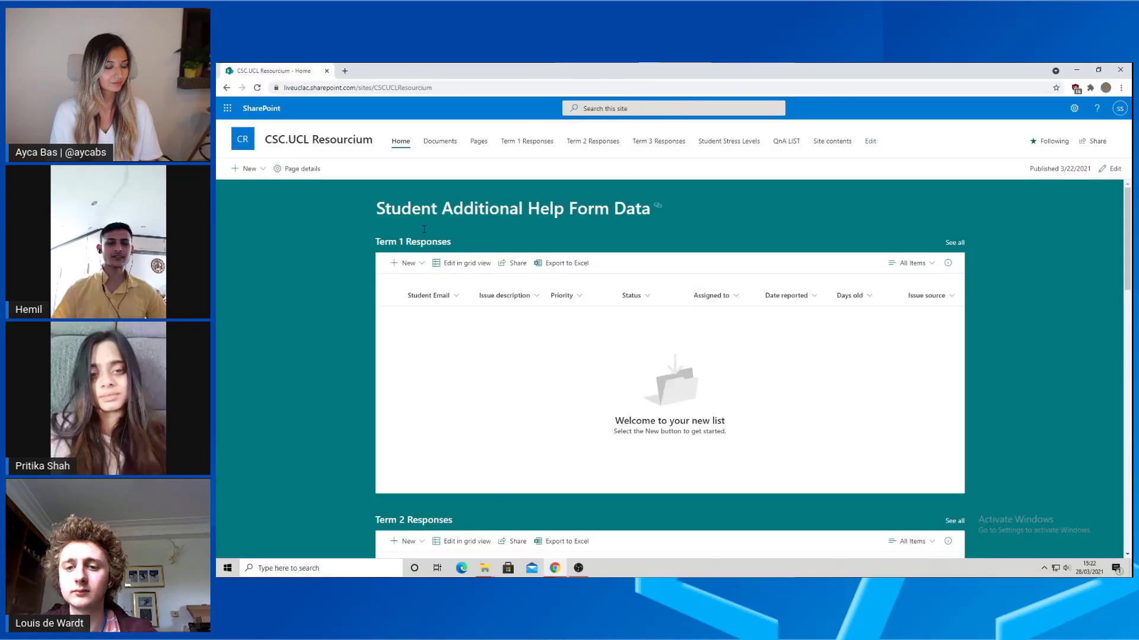
Scroll past the Term 1–3 lists and Student Stress Levels to report Page 2
scroll("down", 3)
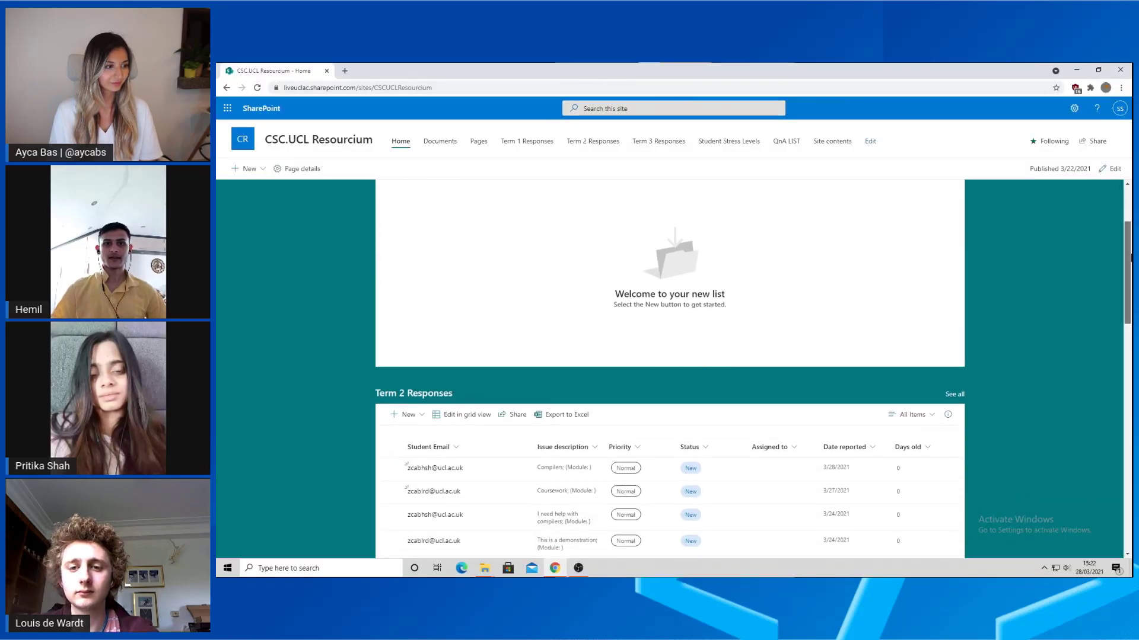
scroll("down", 3)
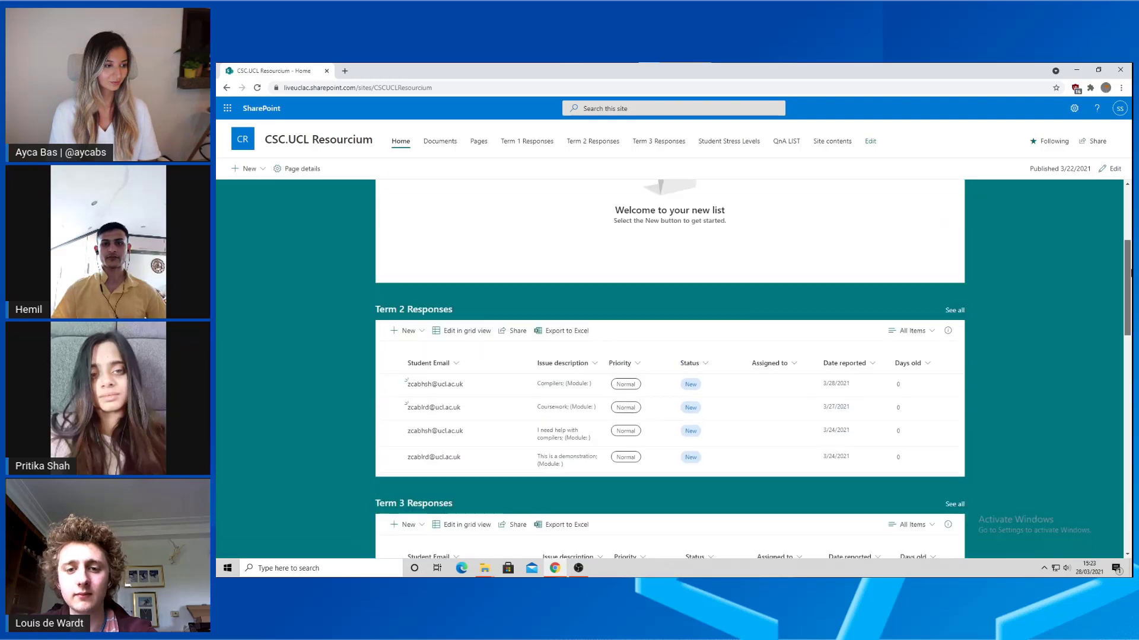
scroll("down", 3)
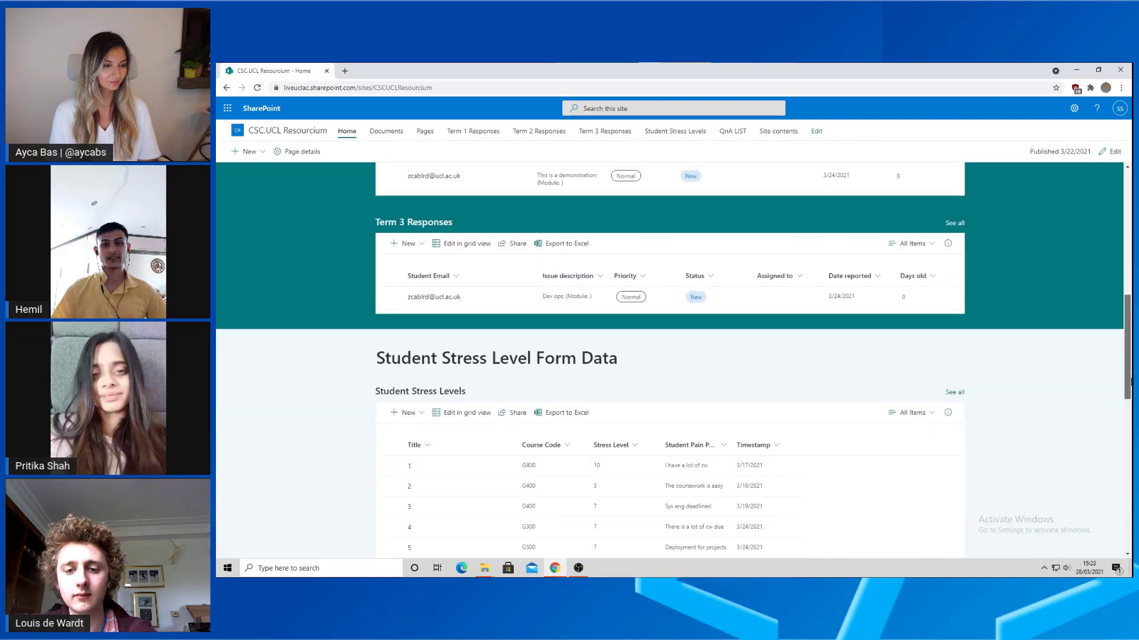
scroll("down", 3)
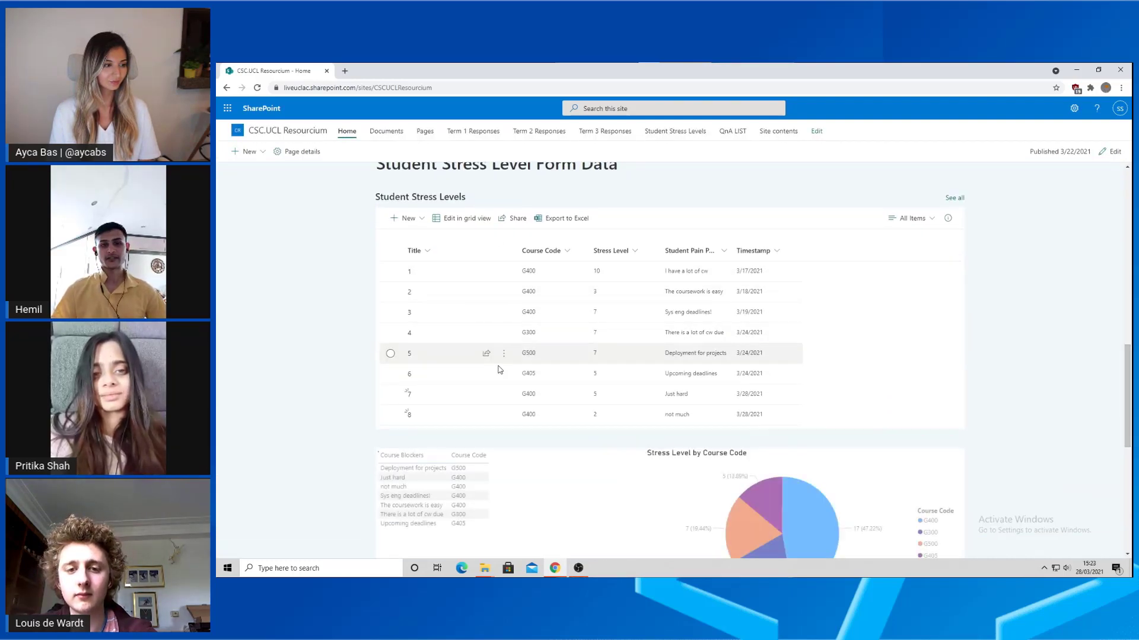
scroll("down", 3)
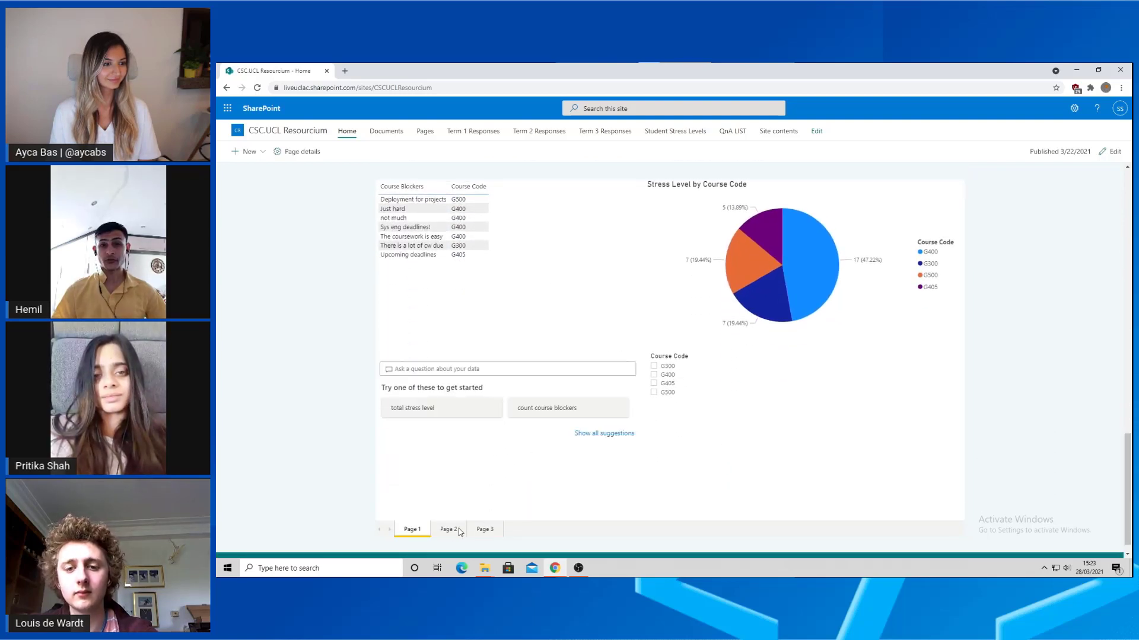
left_click(449, 529)
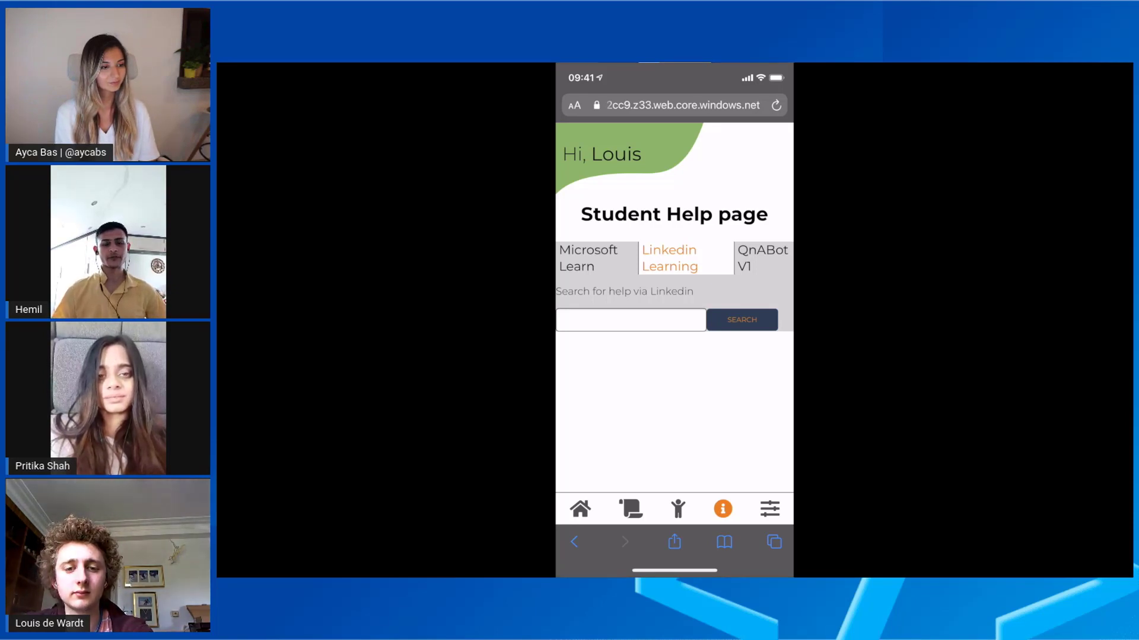
Search LinkedIn Learning for 'Azure', then return to the Student Help page
left_click(630, 320)
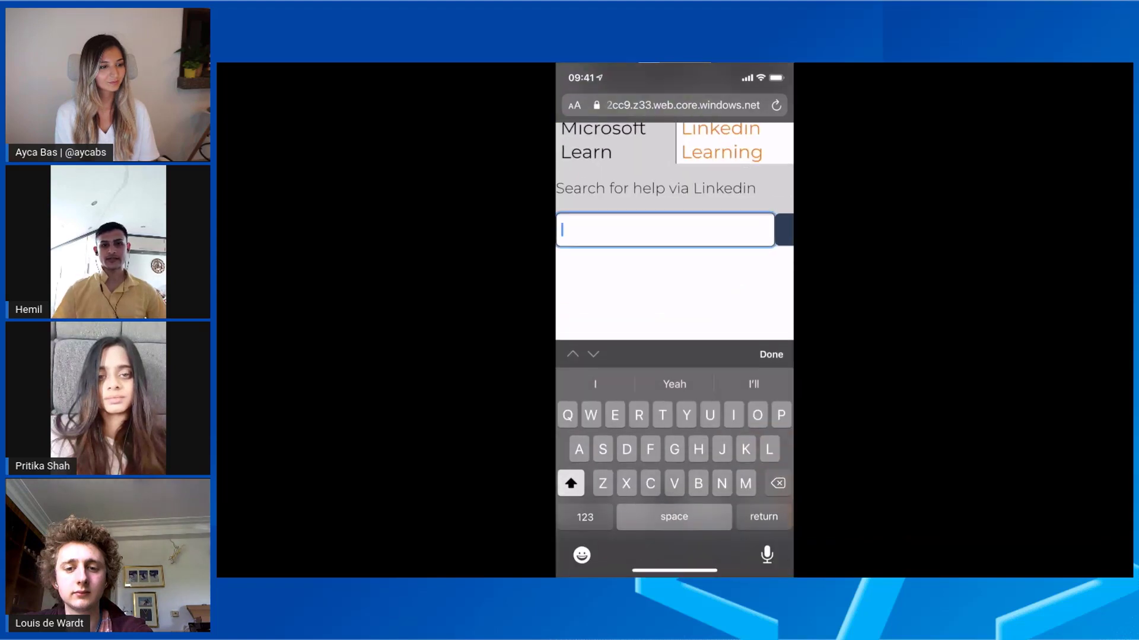
type("Azure")
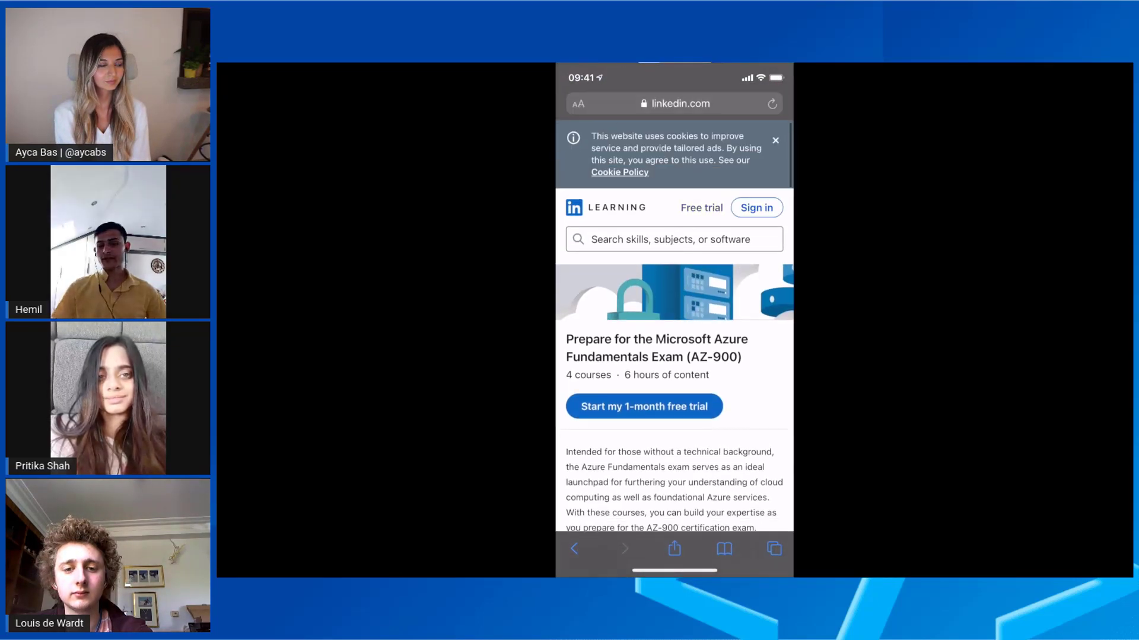
left_click(773, 549)
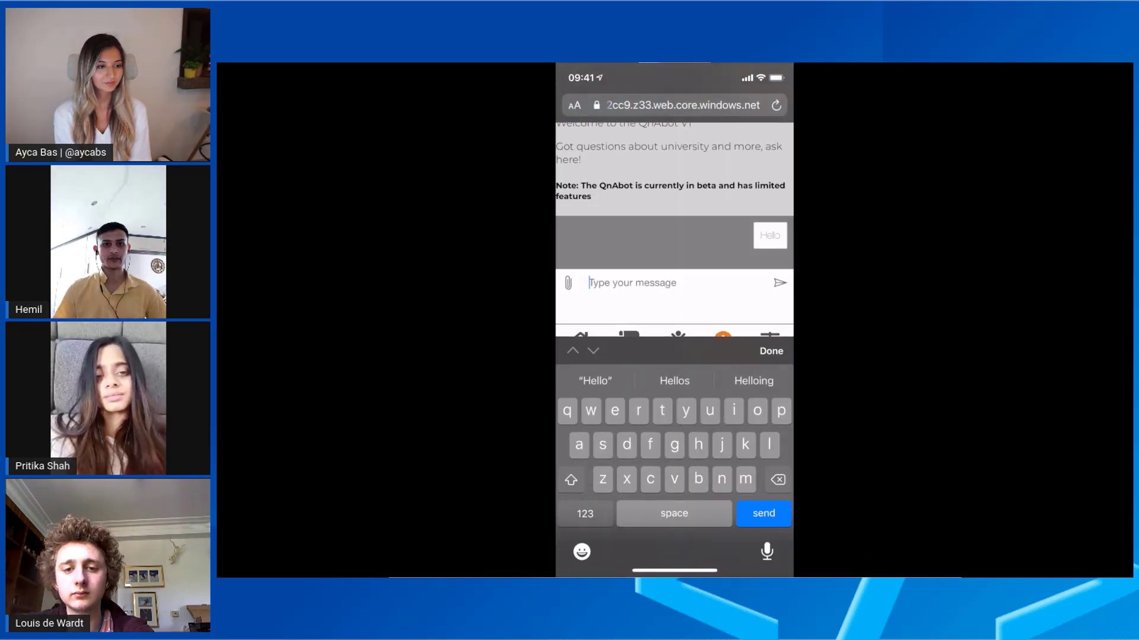
Send 'Hello' and 'where is ucl' to QnABot V1
left_click(762, 514)
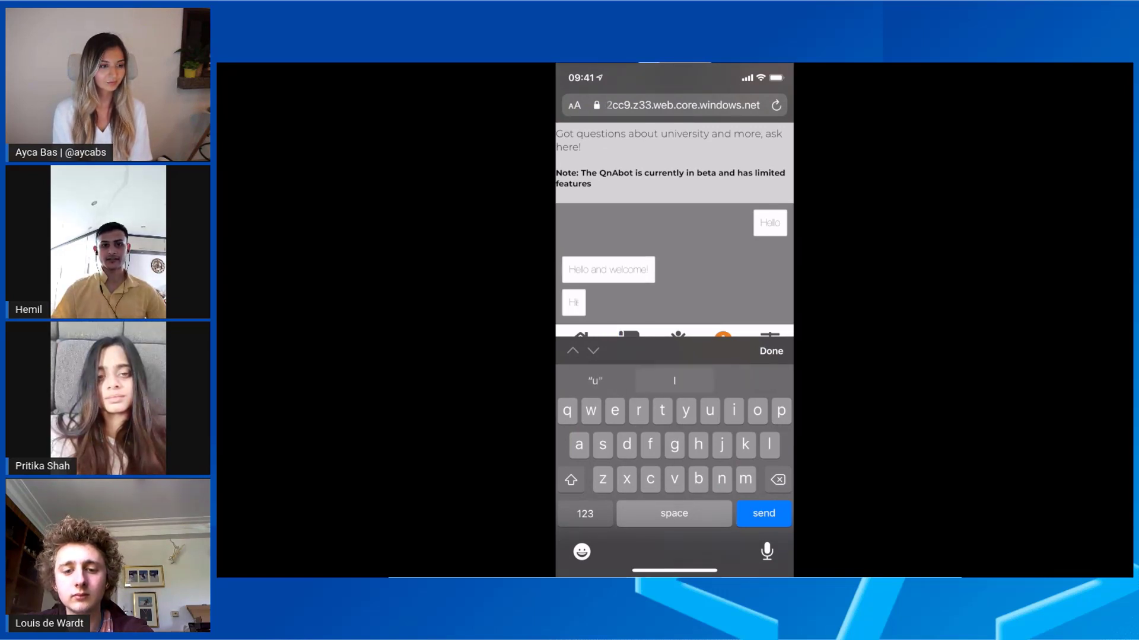
type("where is ucl")
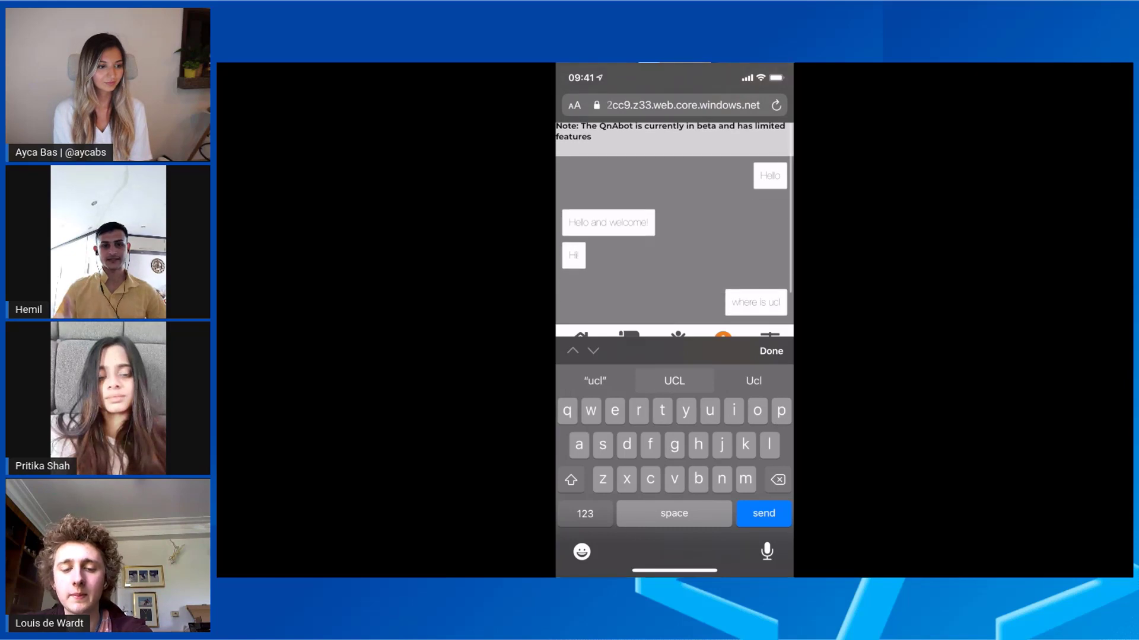
left_click(763, 514)
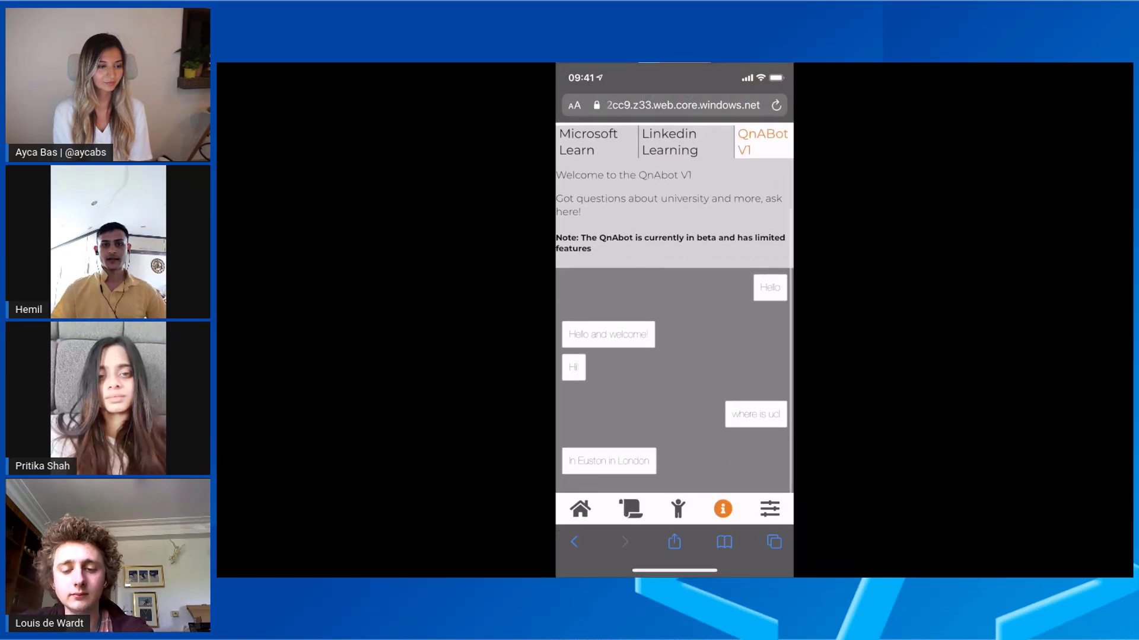
scroll("down", 3)
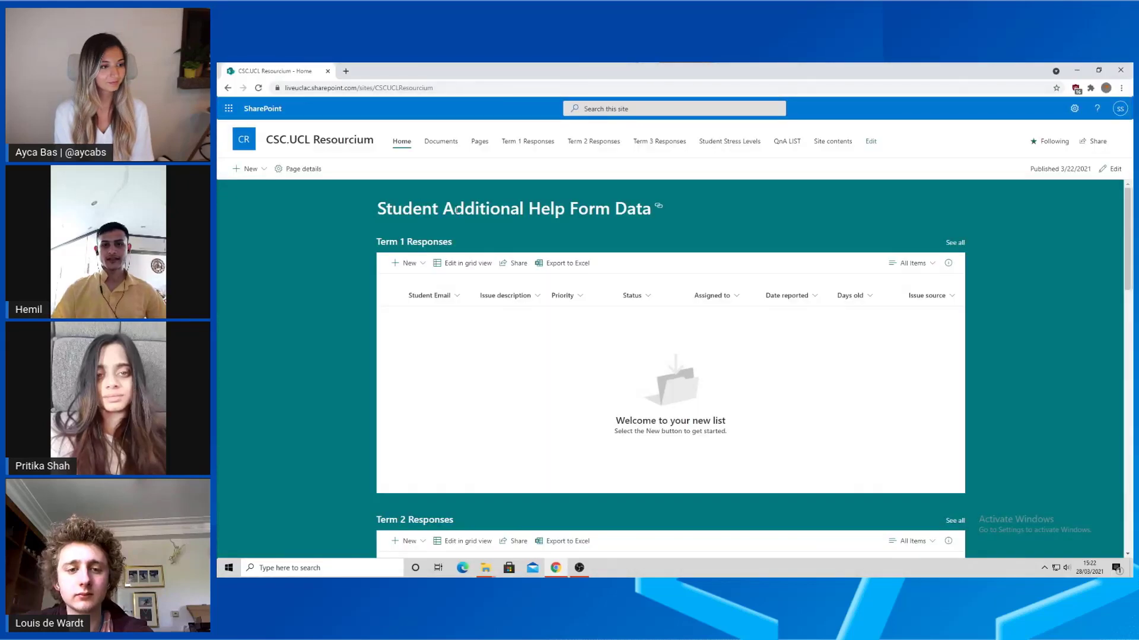
Open the stress report's Page 2 and set the Timestamp range to 3/22/2021–3/28/2021
scroll("down", 3)
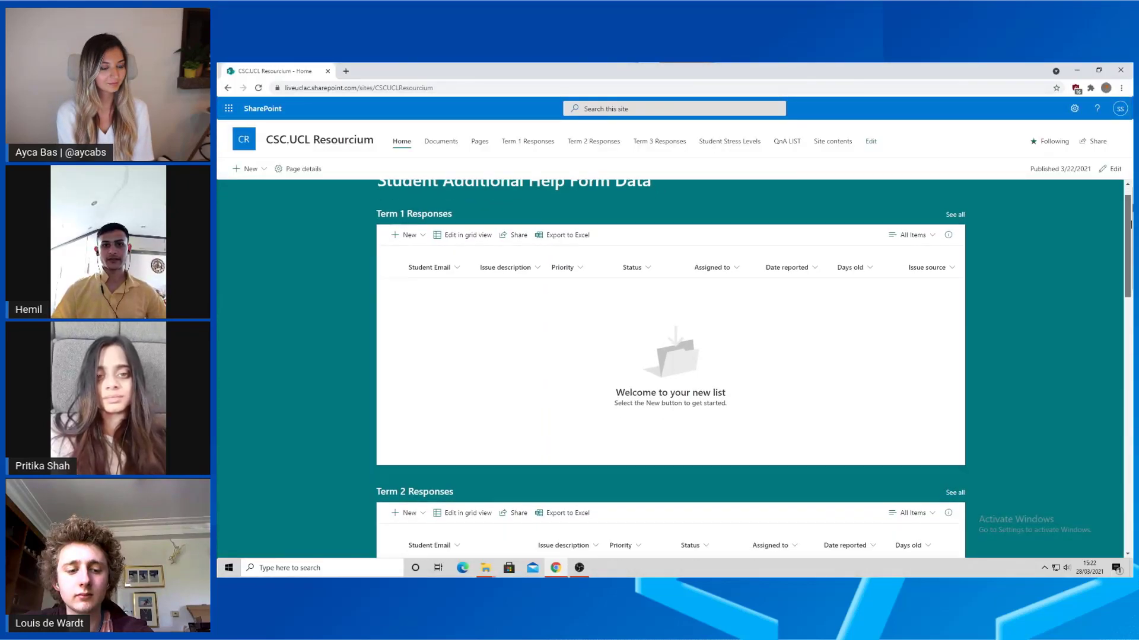
scroll("down", 3)
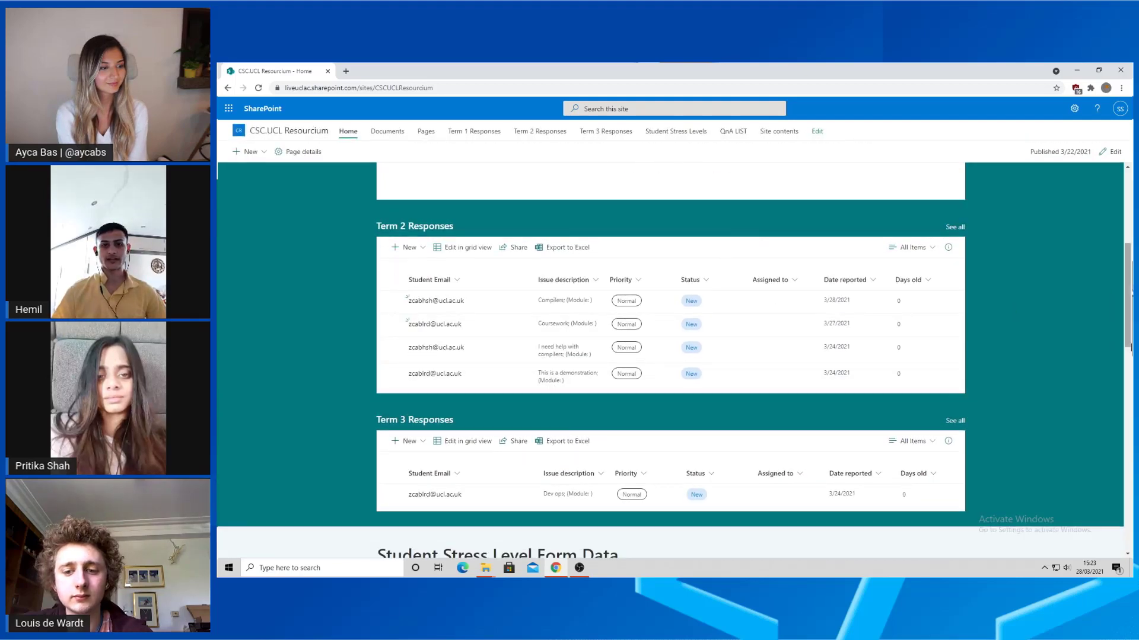
scroll("down", 3)
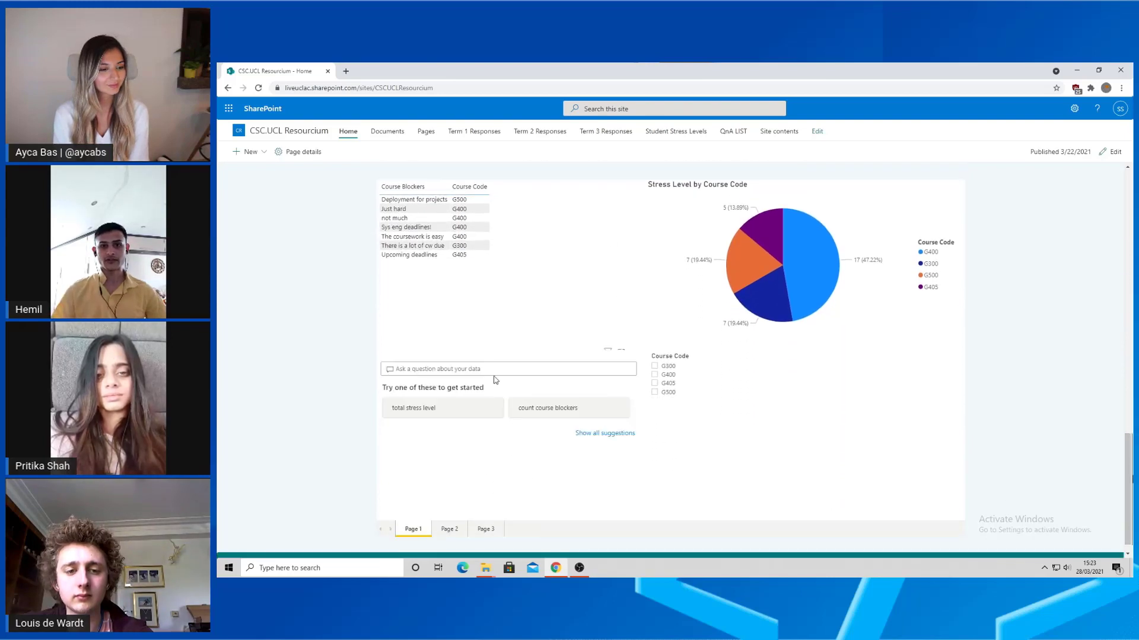
left_click(450, 528)
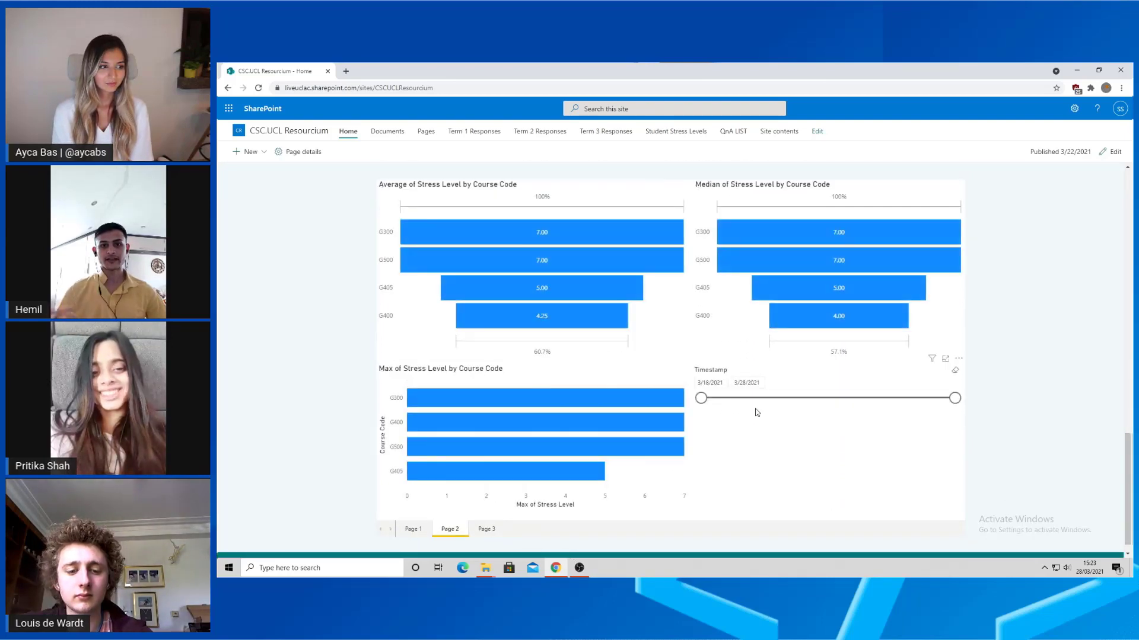
left_click_drag(699, 398, 823, 398)
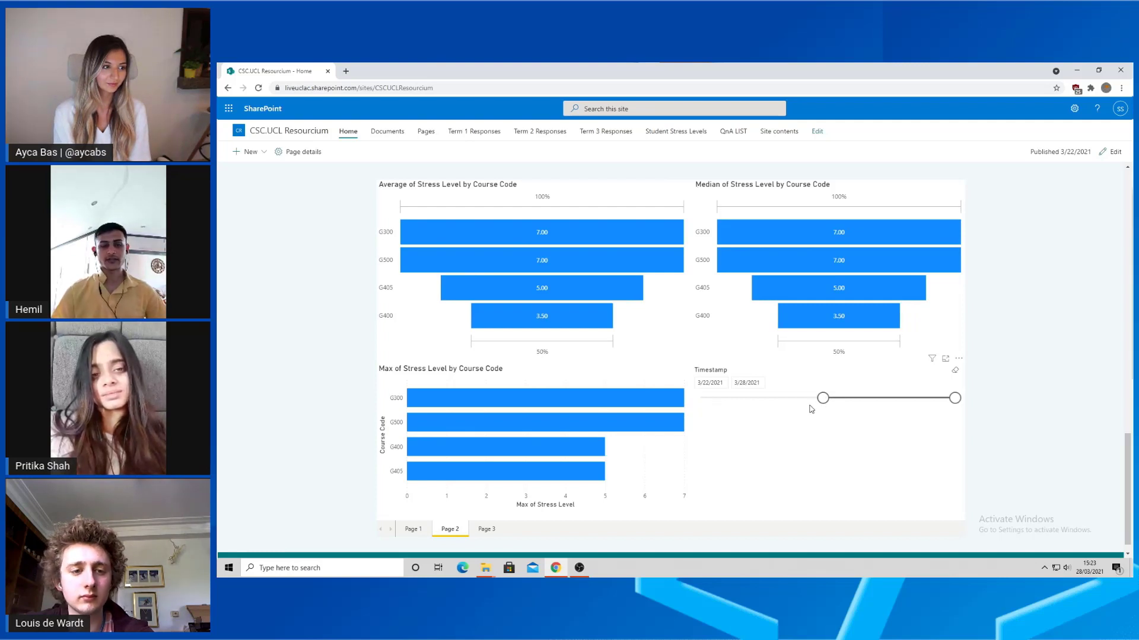
left_click(733, 131)
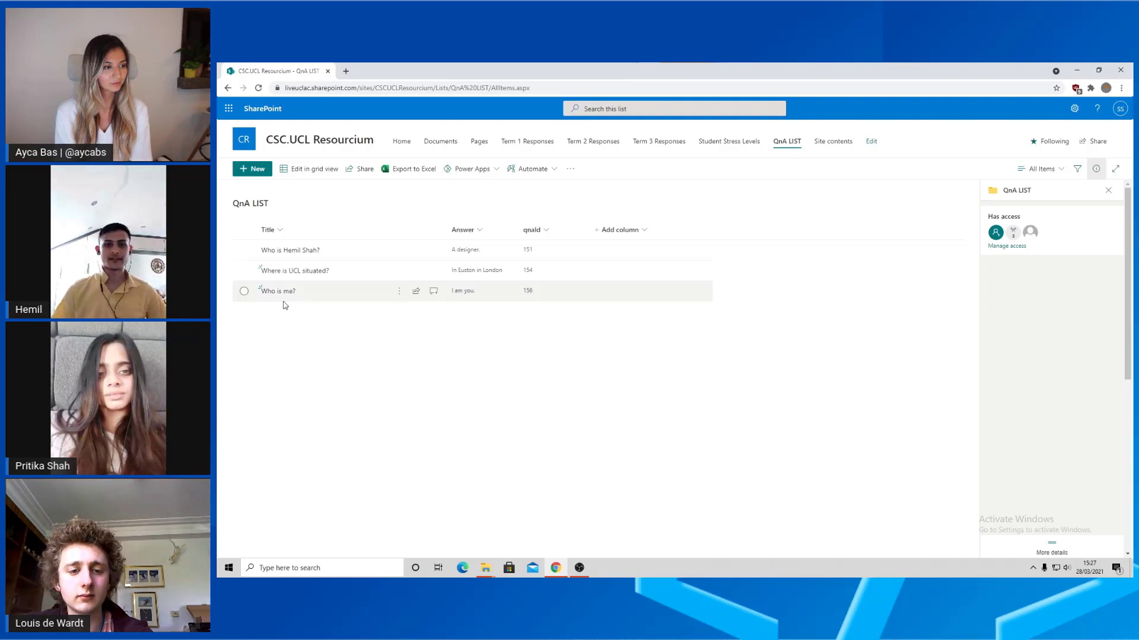
Add a QnA LIST item 'Who is Dr Dean?' with answer 'He is a lecturer'
left_click(252, 169)
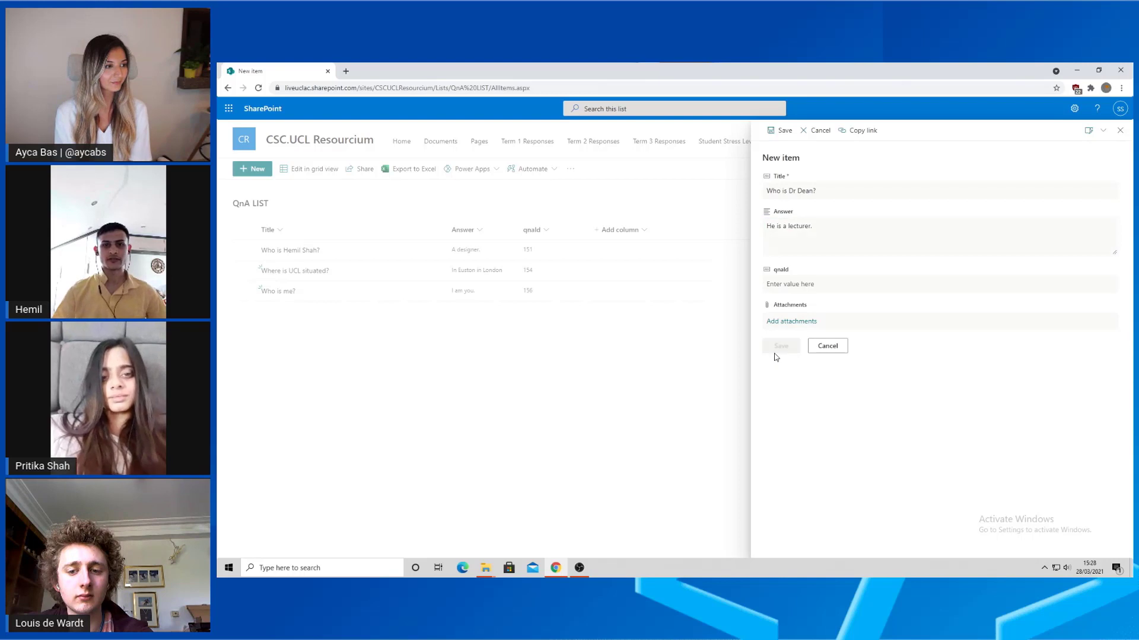
left_click(783, 130)
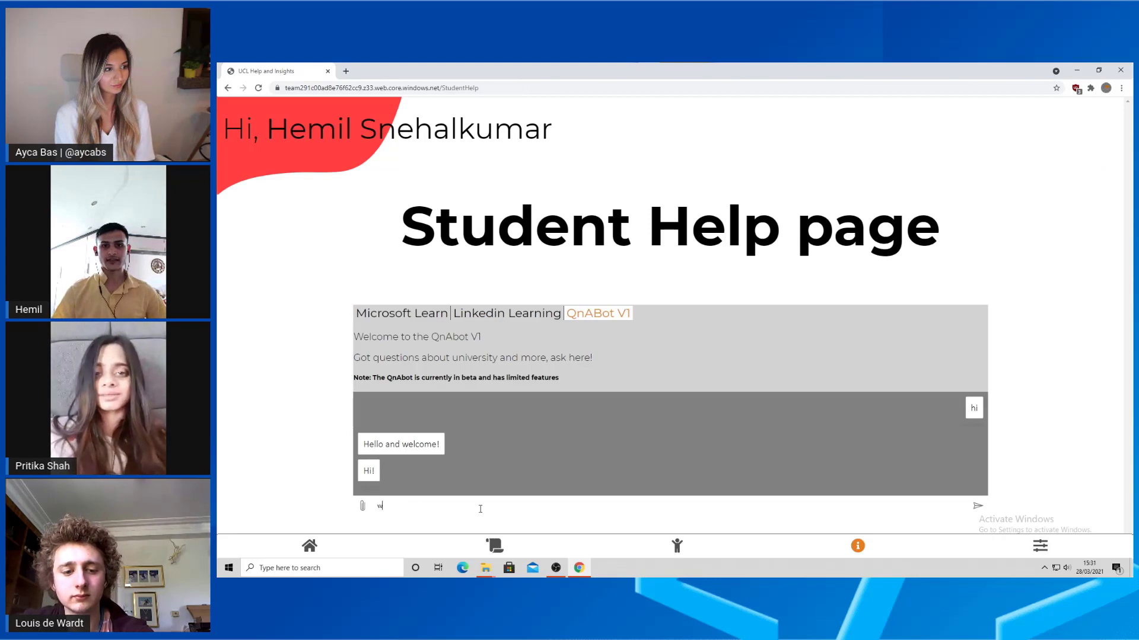
Send 'who is dr dean' to QnABot V1
type("who is dr dean")
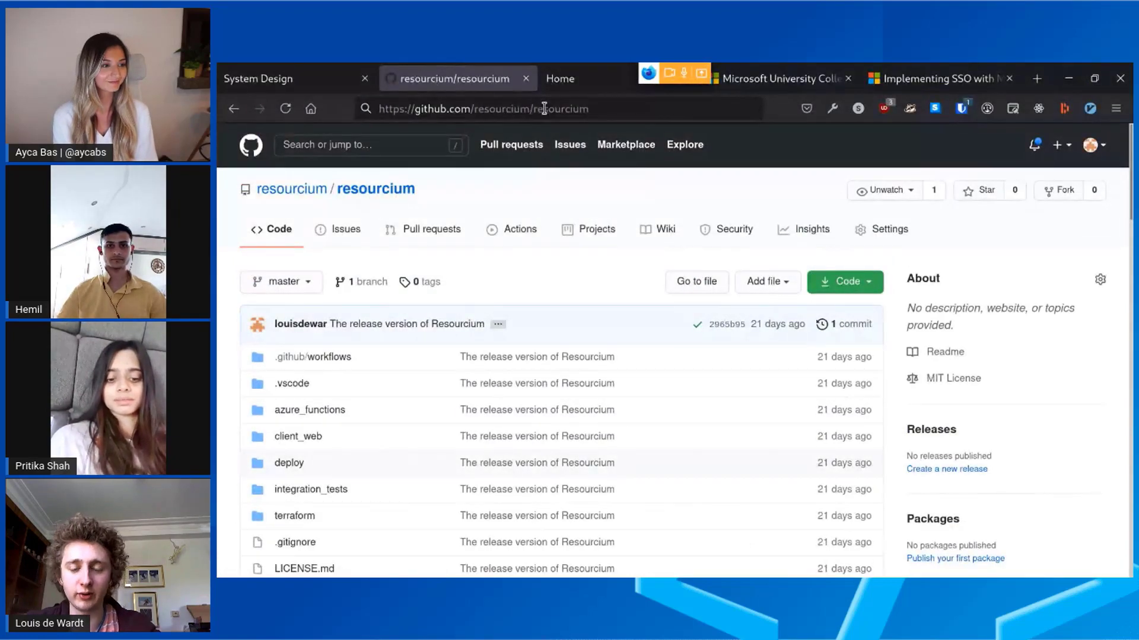
Scroll the resourcium README from the Team29 Deployment Guide down to the app deployment Dependencies
scroll("down", 3)
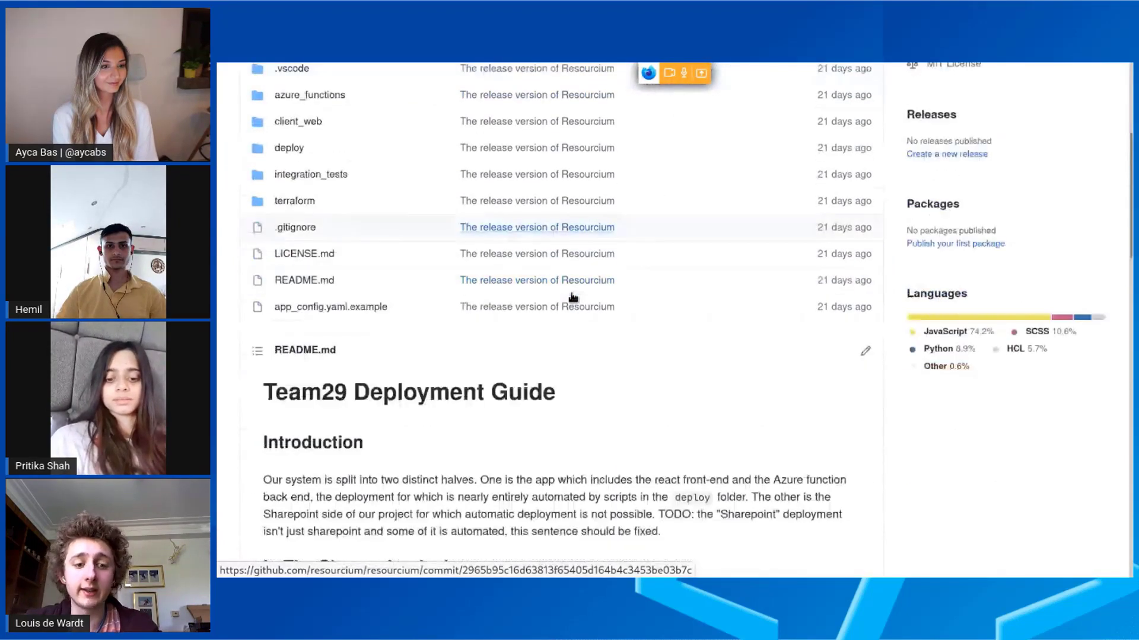
scroll("down", 3)
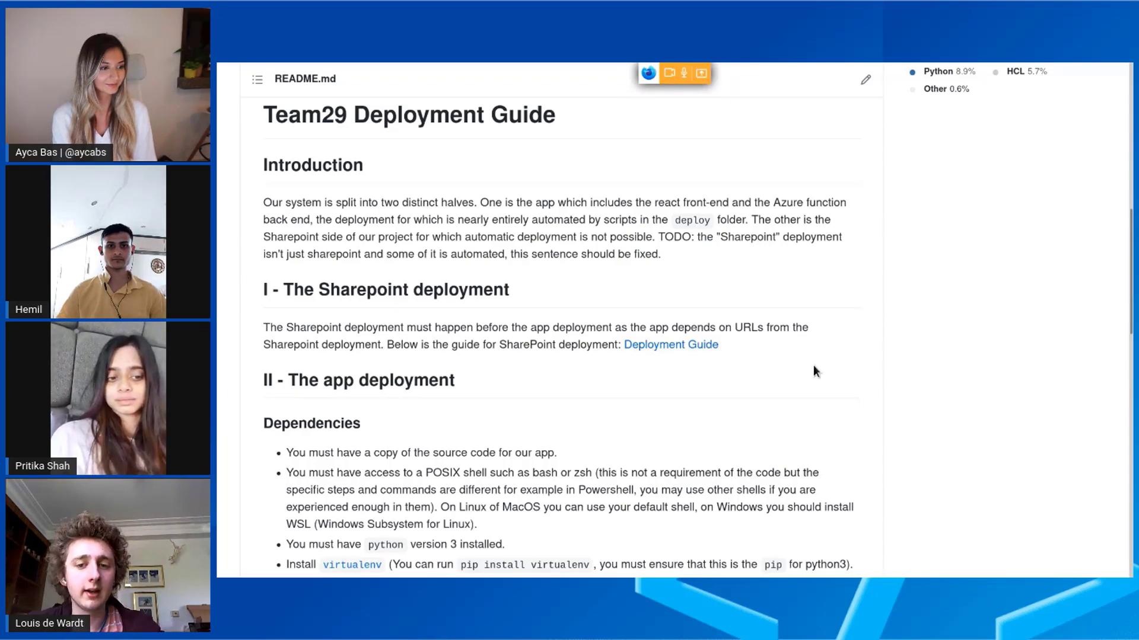
scroll("down", 3)
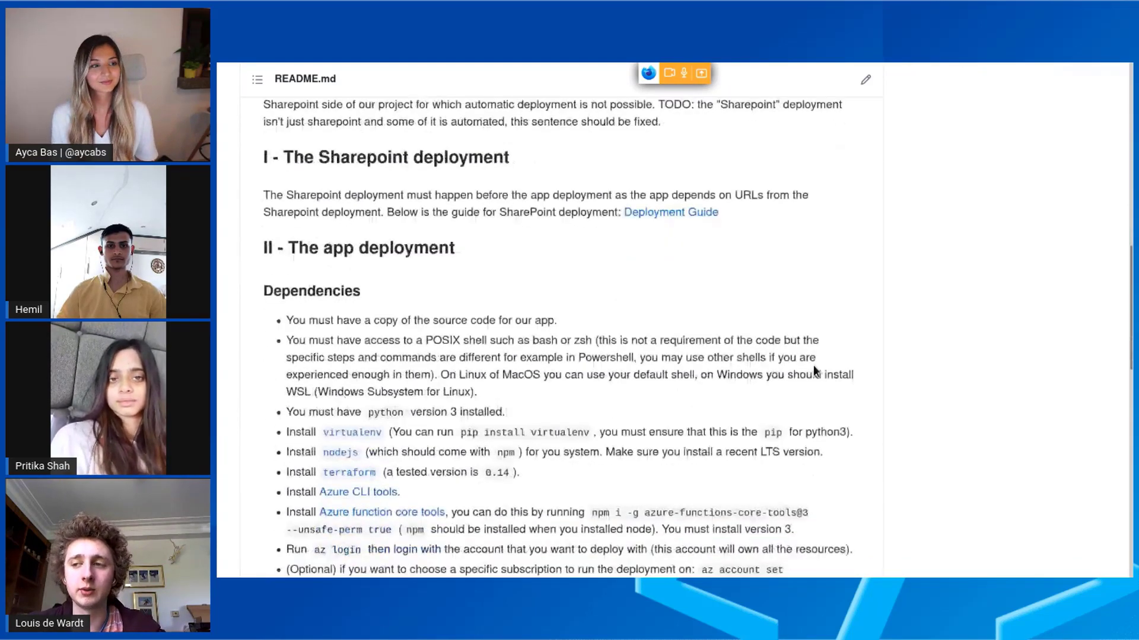
scroll("down", 3)
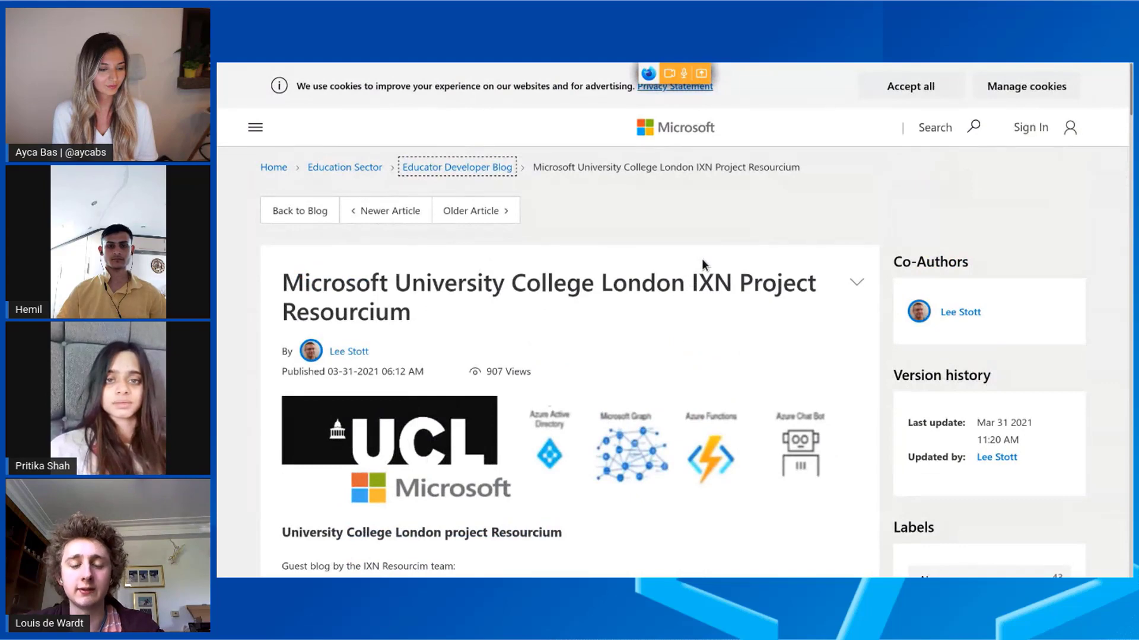
Scroll through the 'University College London IXN Project Resourcium' blog article
scroll("down", 3)
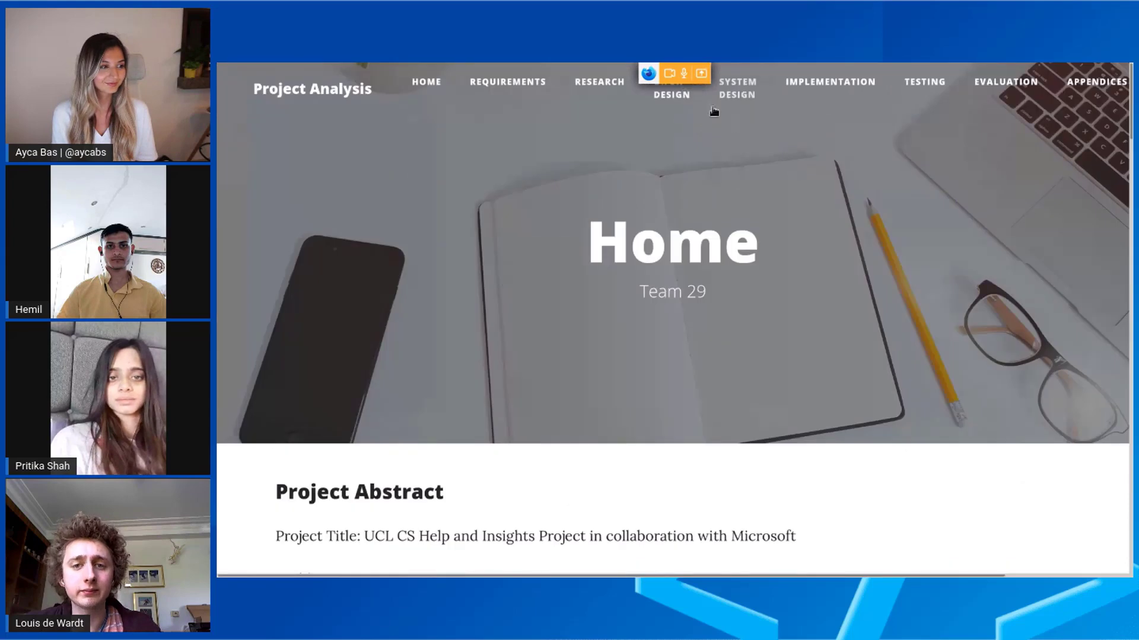
mouse_move(703, 175)
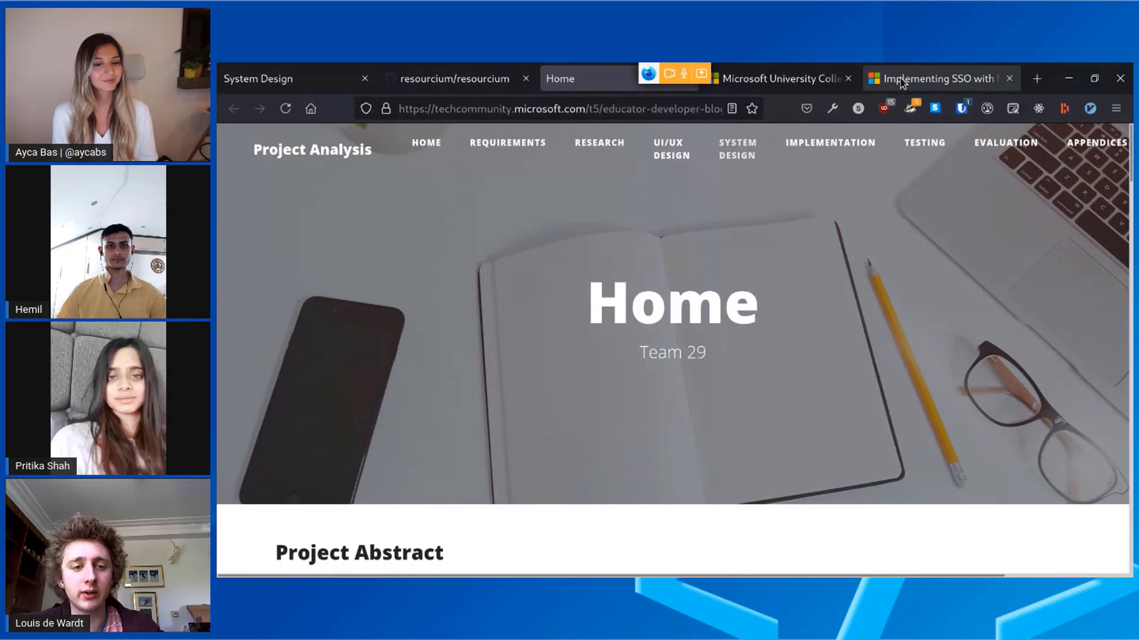
Move from the Team 29 home page to the 'Implementing SSO with Microsoft Accounts' article
left_click(937, 78)
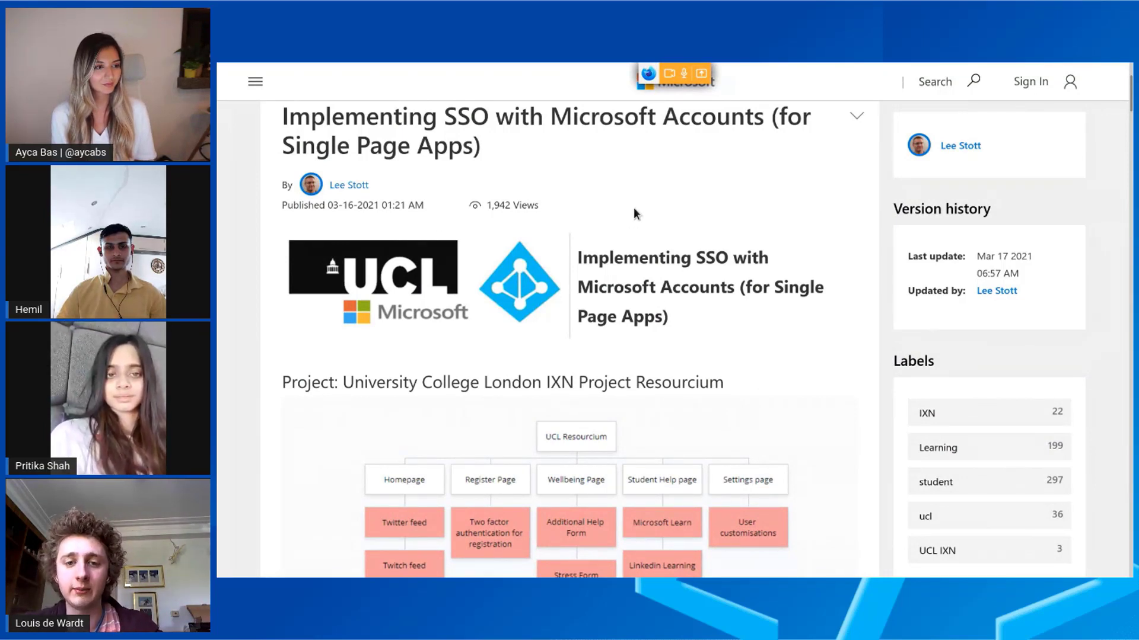
Scroll the SSO article past its title and header image to the UCL Resourcium site diagram
scroll("down", 3)
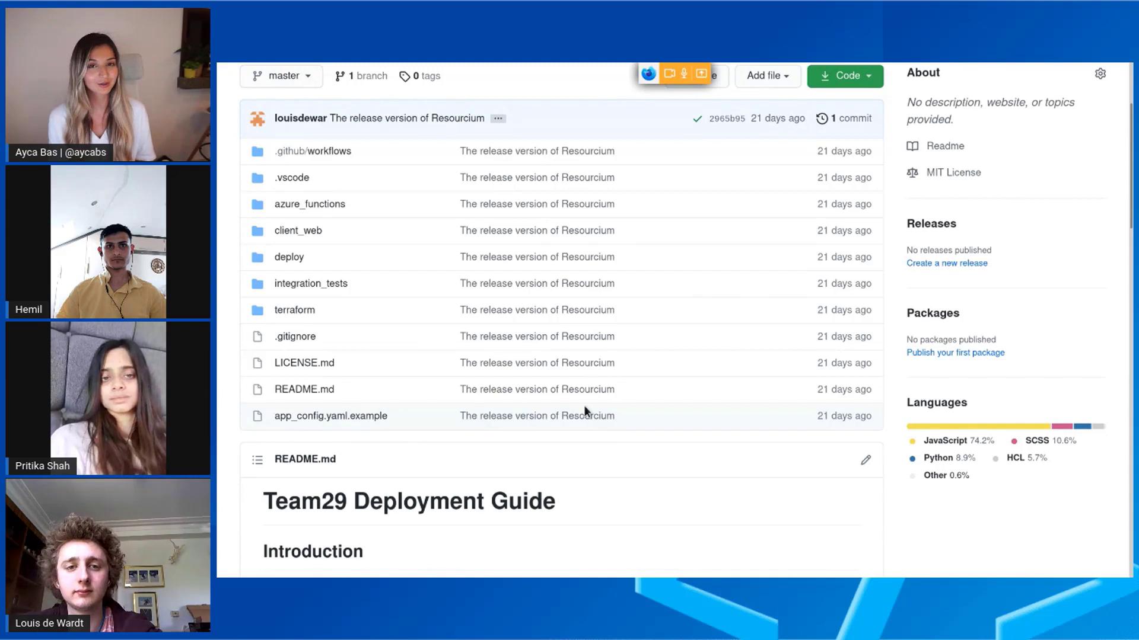
mouse_move(670, 424)
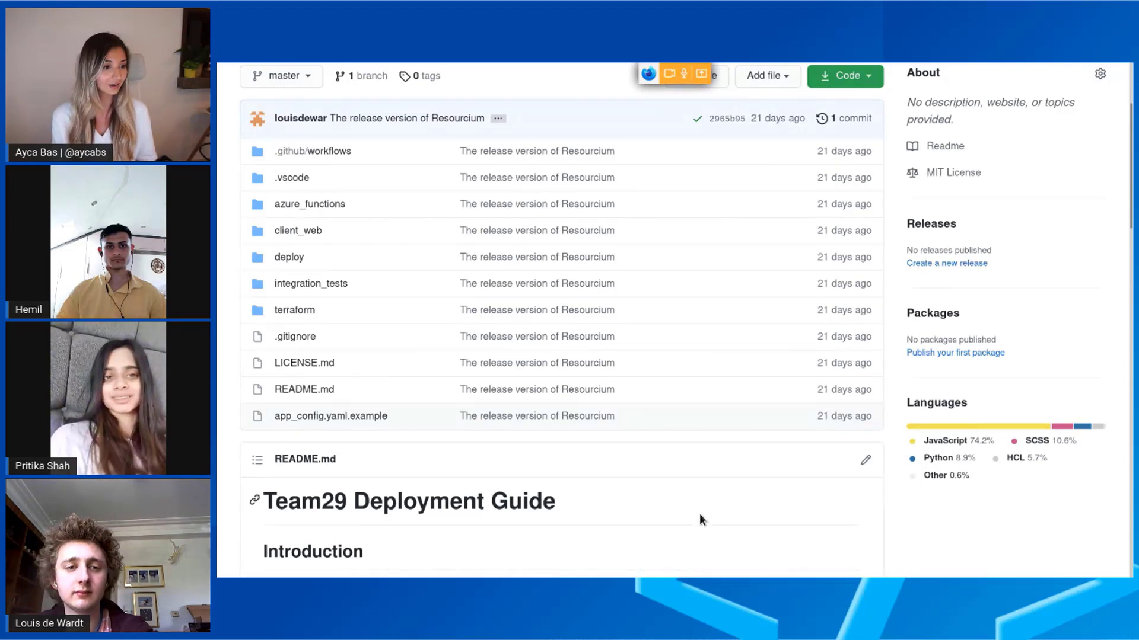
Scroll the Team29 Deployment Guide README down to its Sharepoint deployment section
scroll("down", 3)
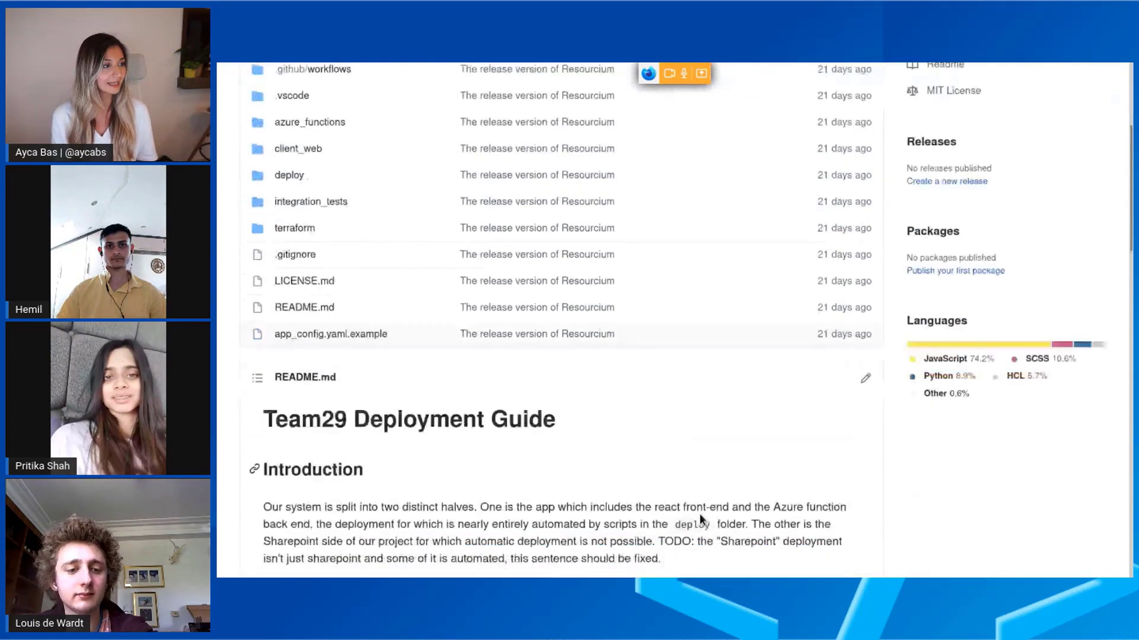
scroll("down", 3)
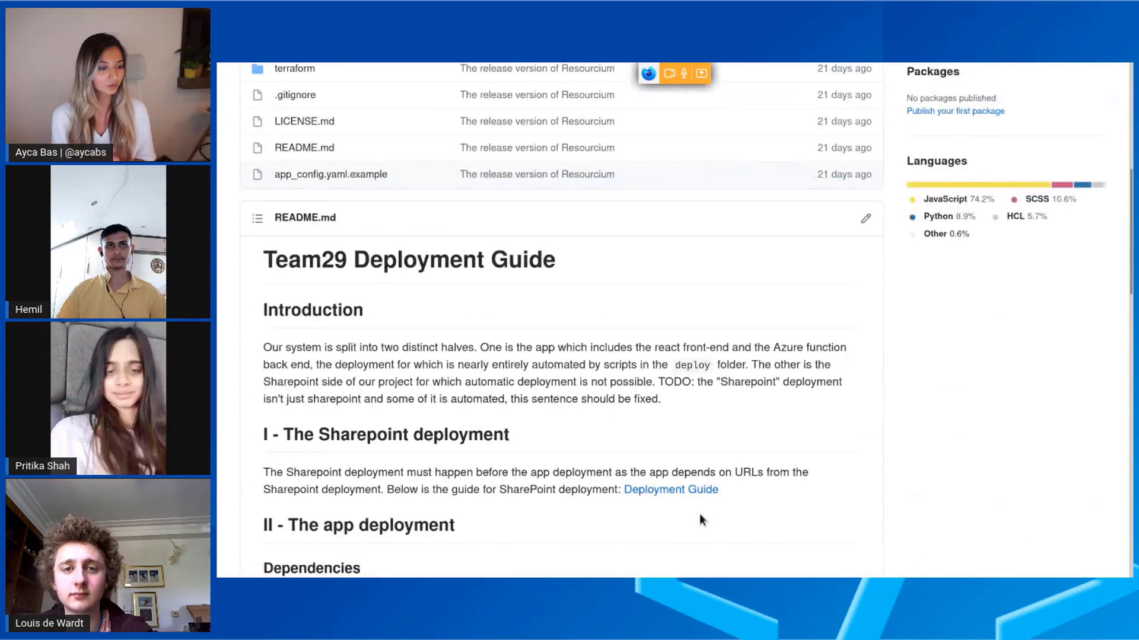